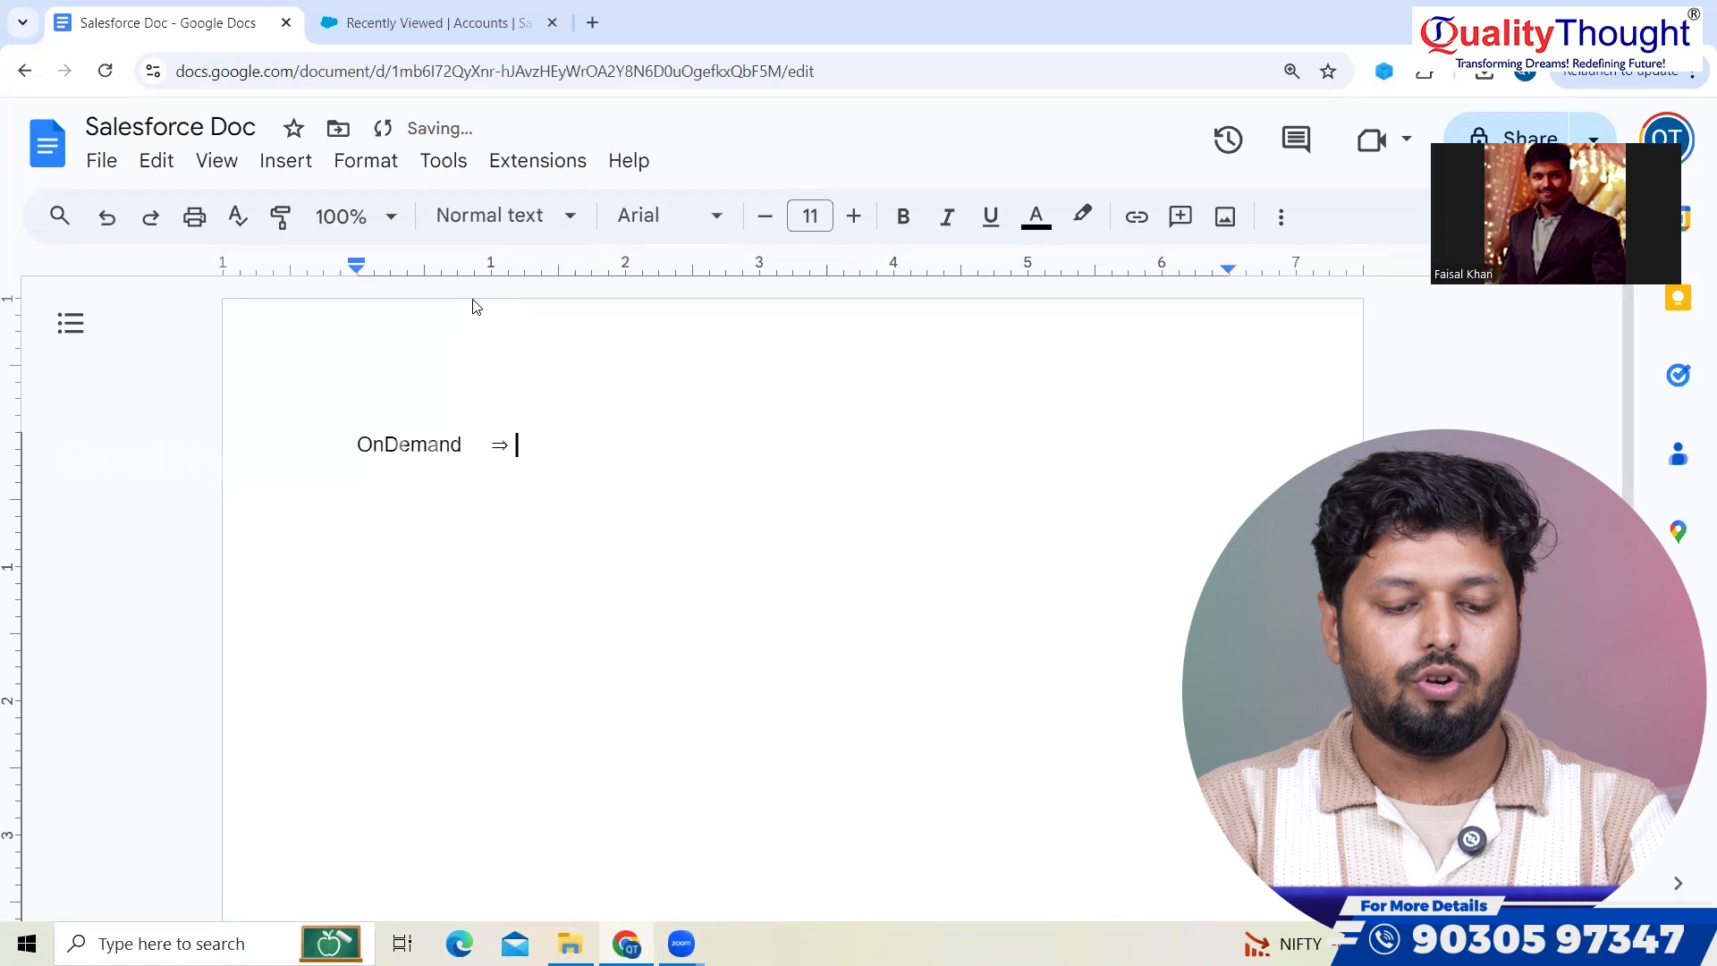
- Define OnDemand as applications accessible with the help of internet and the Browser
{"action": "type", "text": "W"}
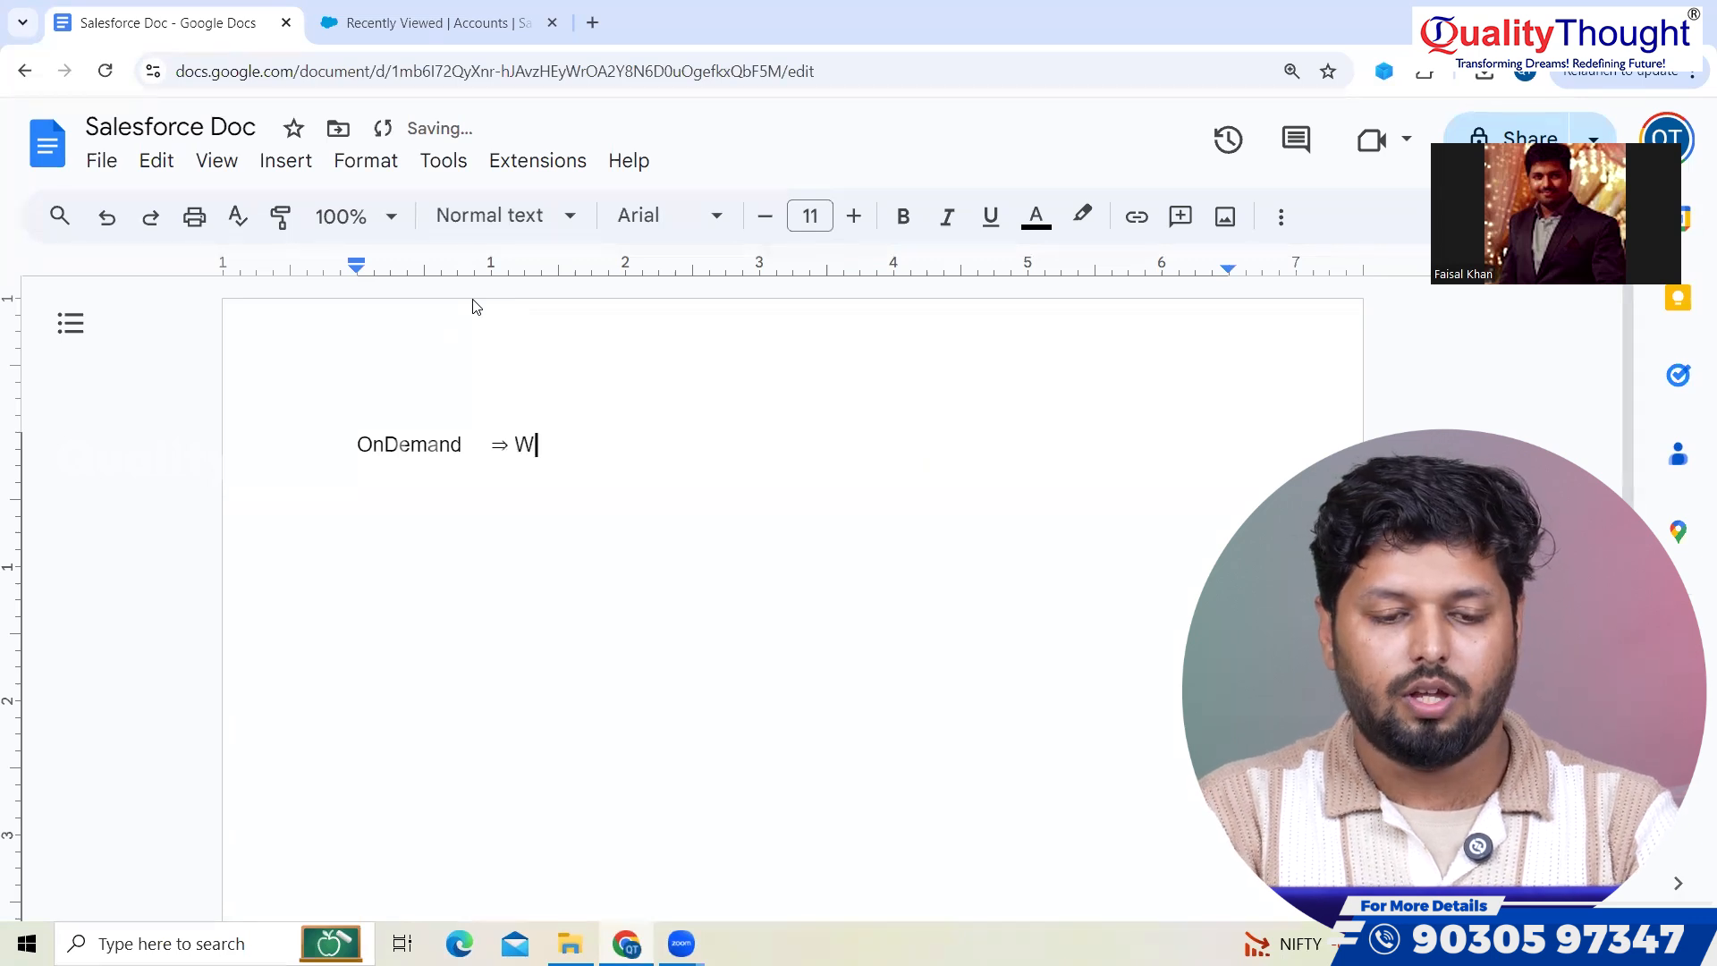
{"action": "type", "text": "pplicatio"}
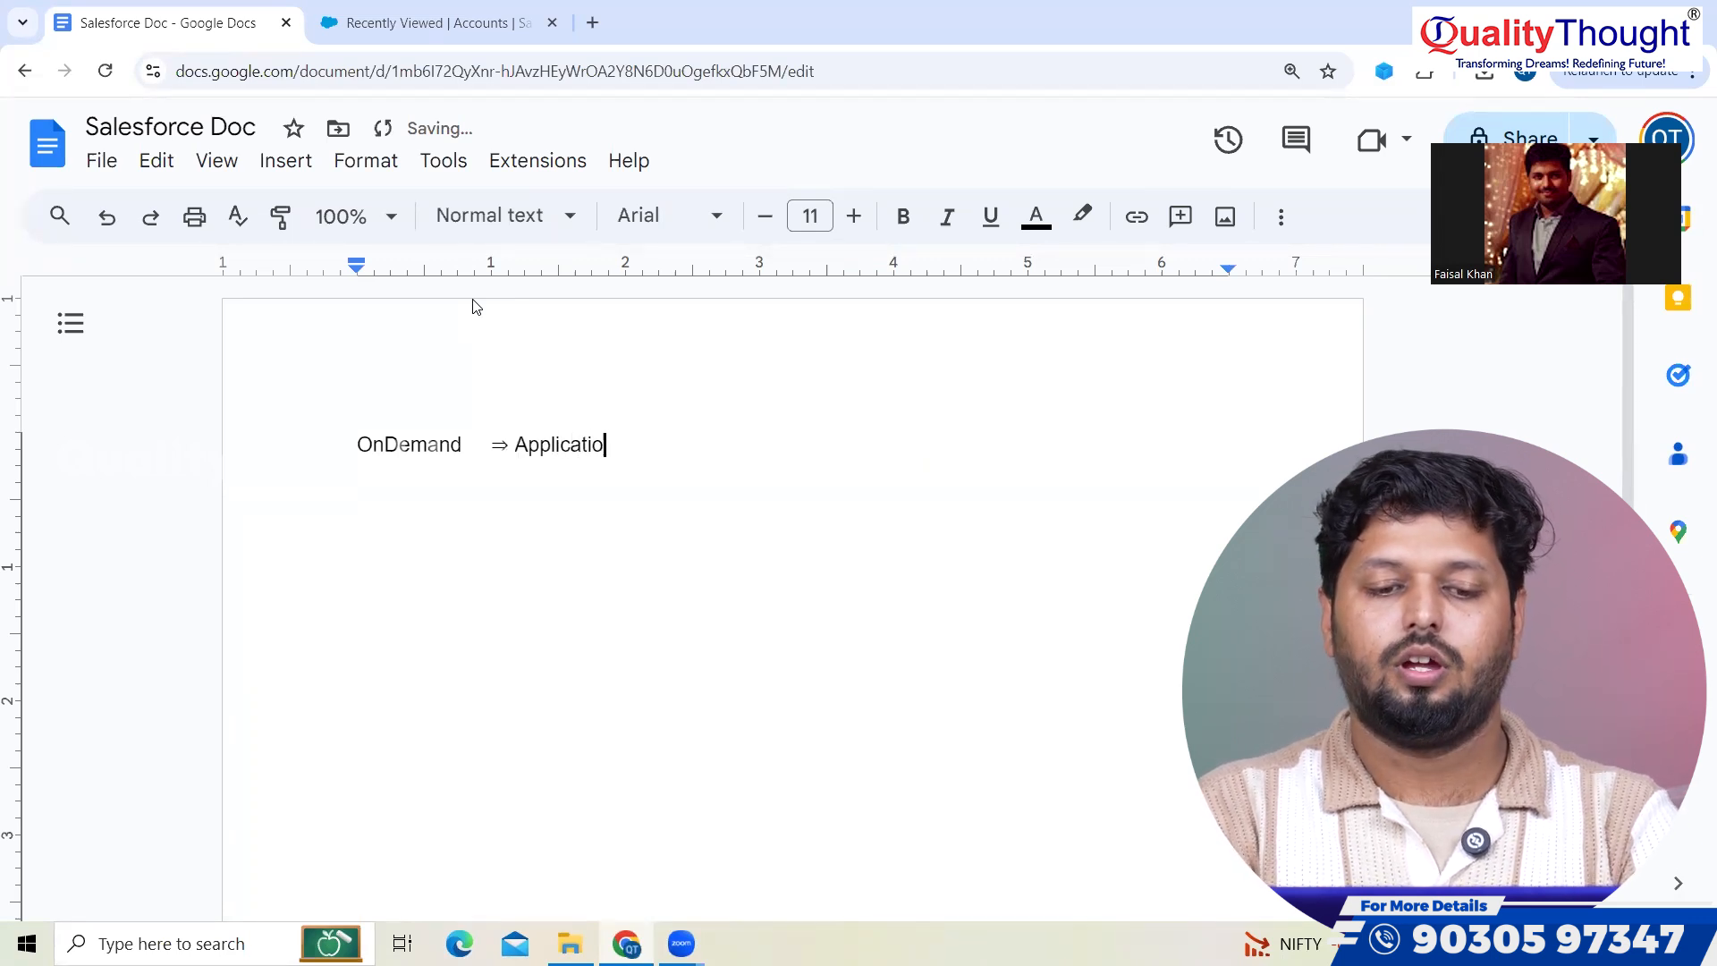
{"action": "type", "text": "ns which"}
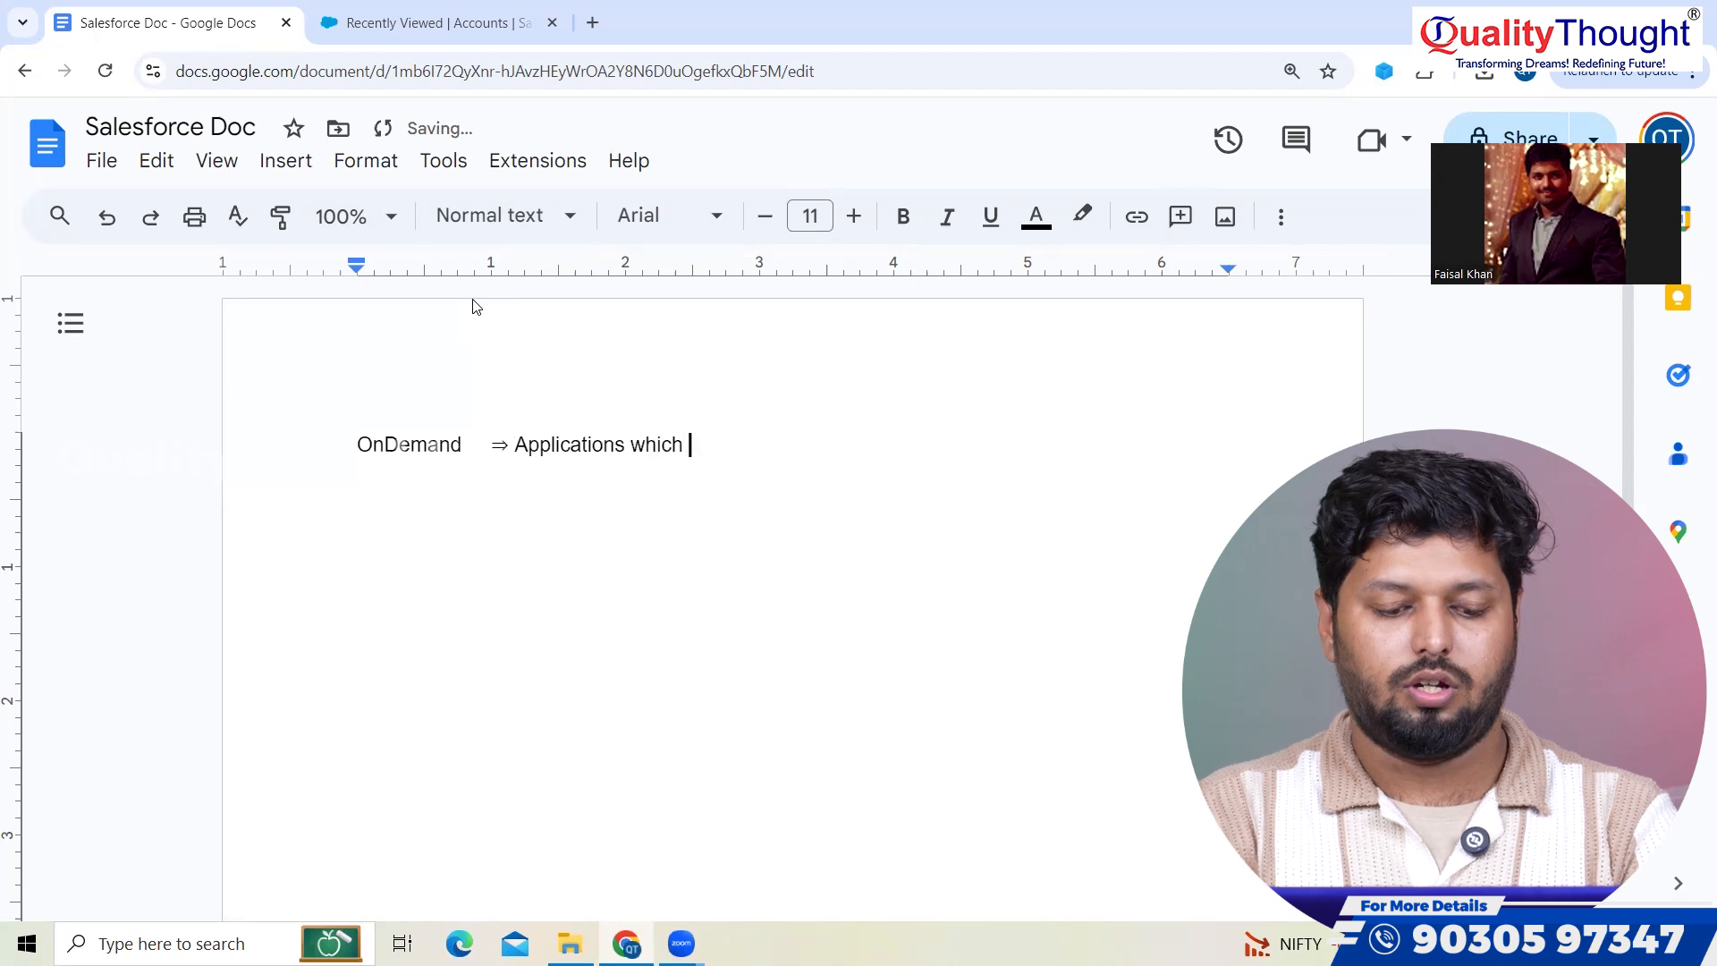
{"action": "type", "text": "can"}
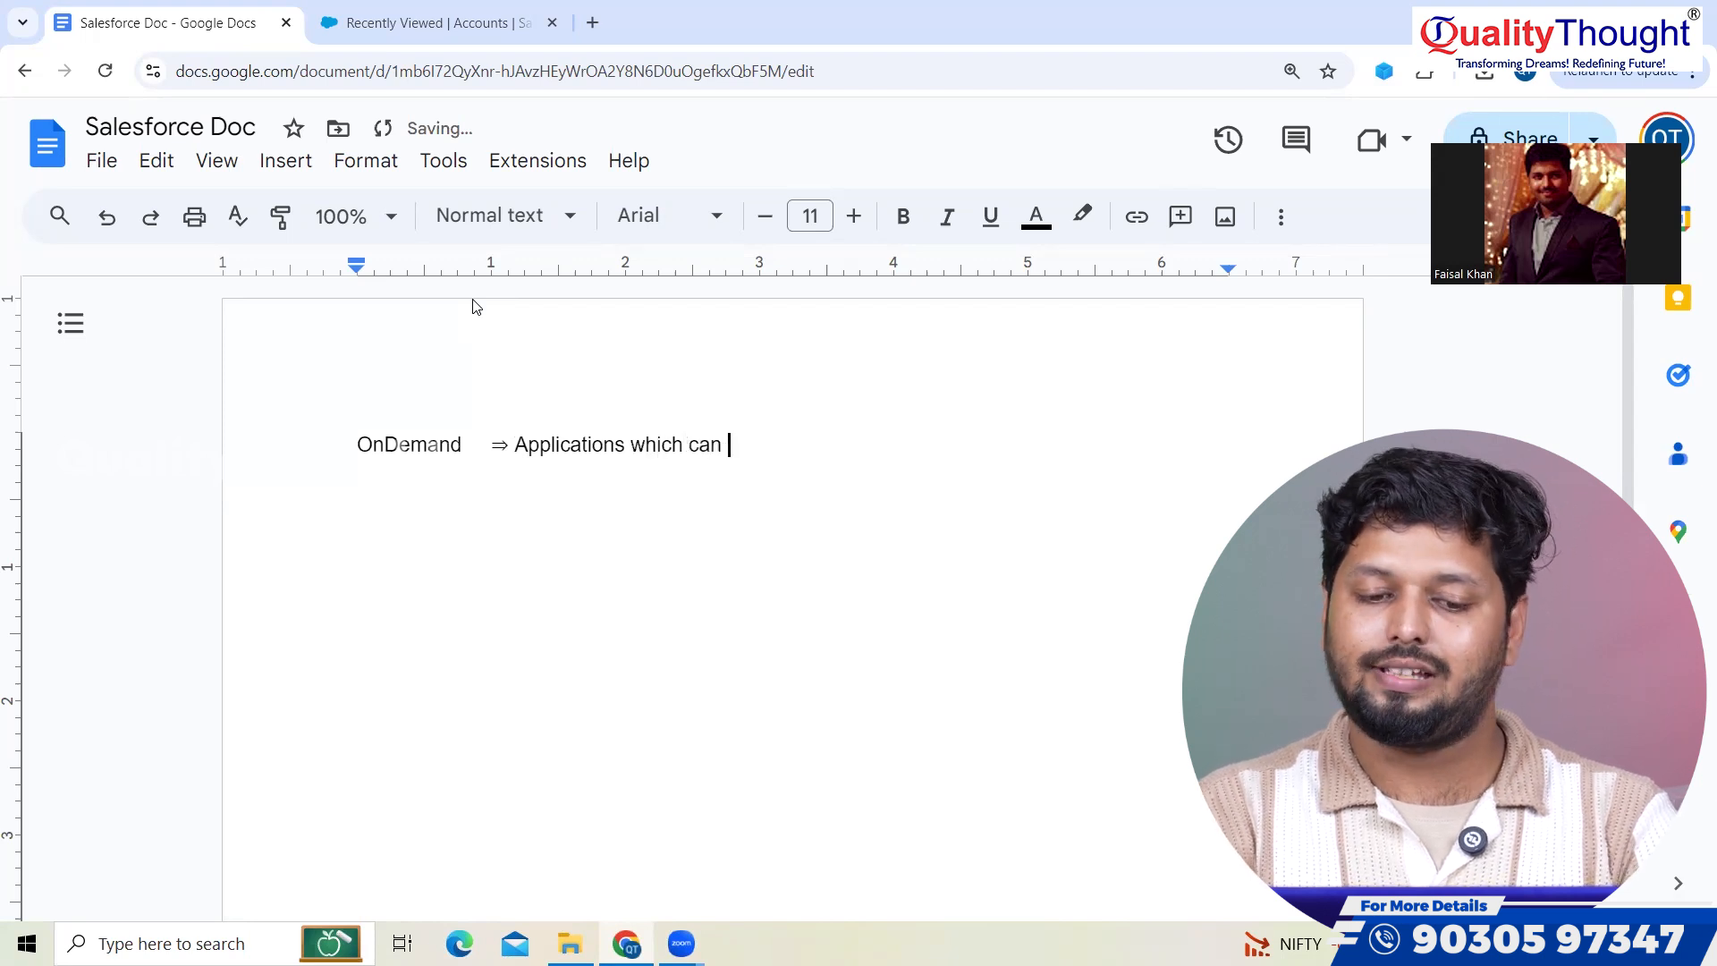
{"action": "type", "text": "ab acces"}
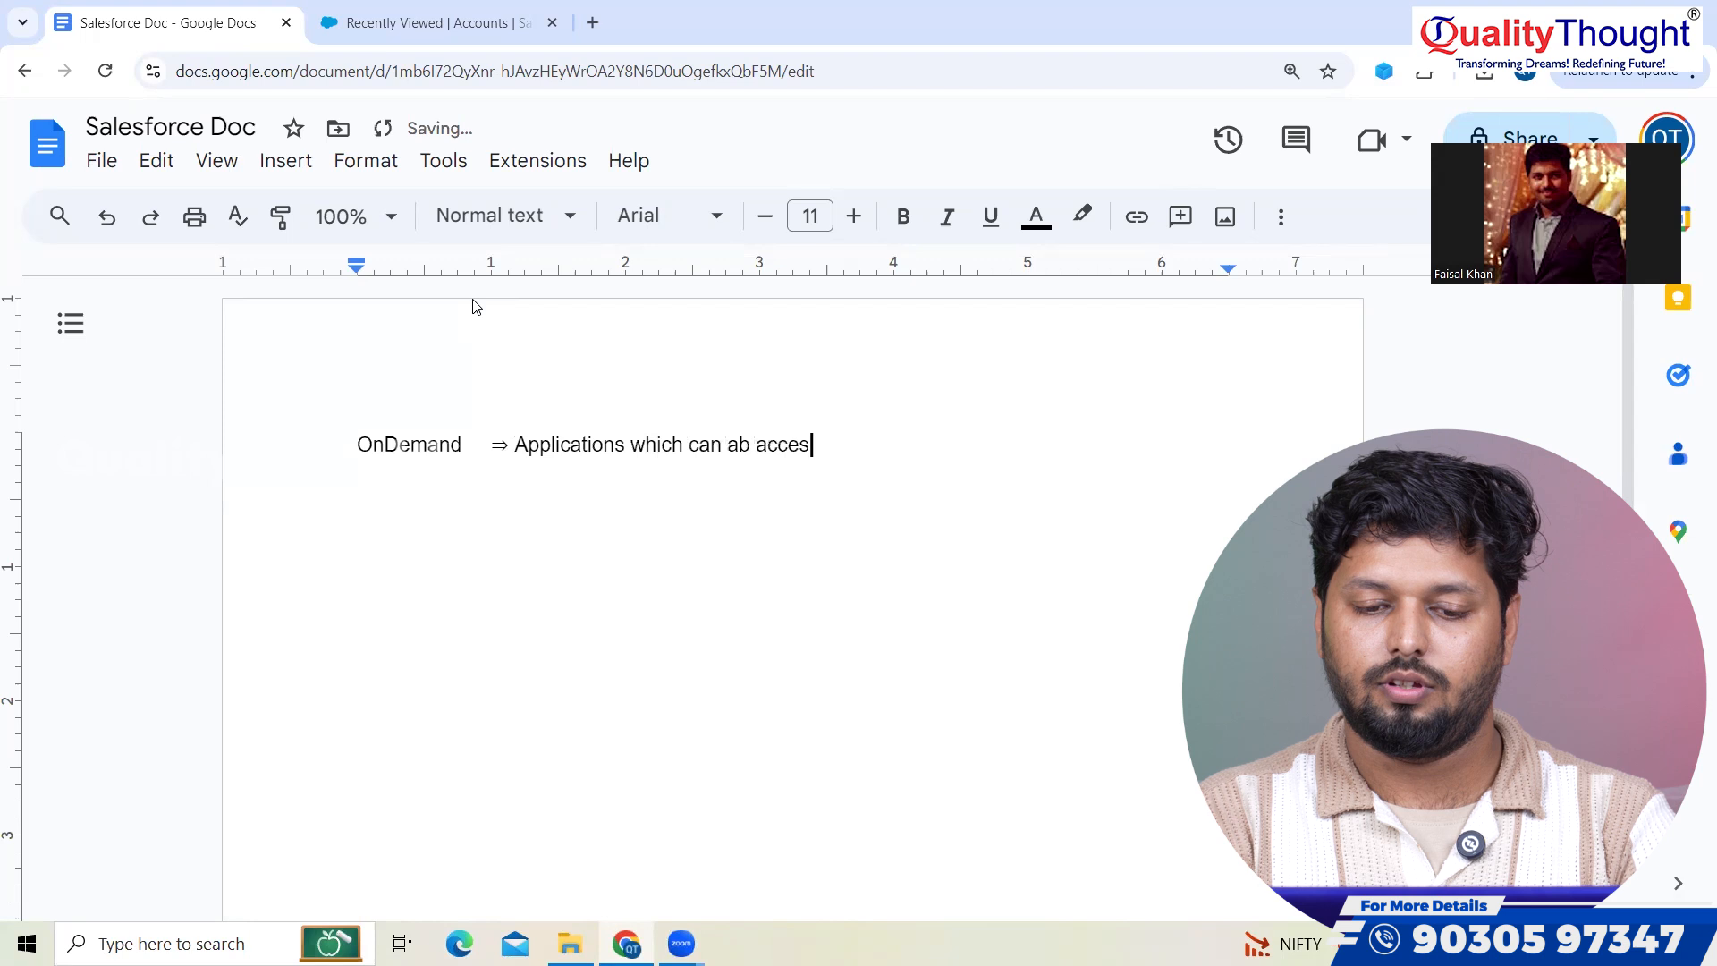
{"action": "type", "text": "s wi"}
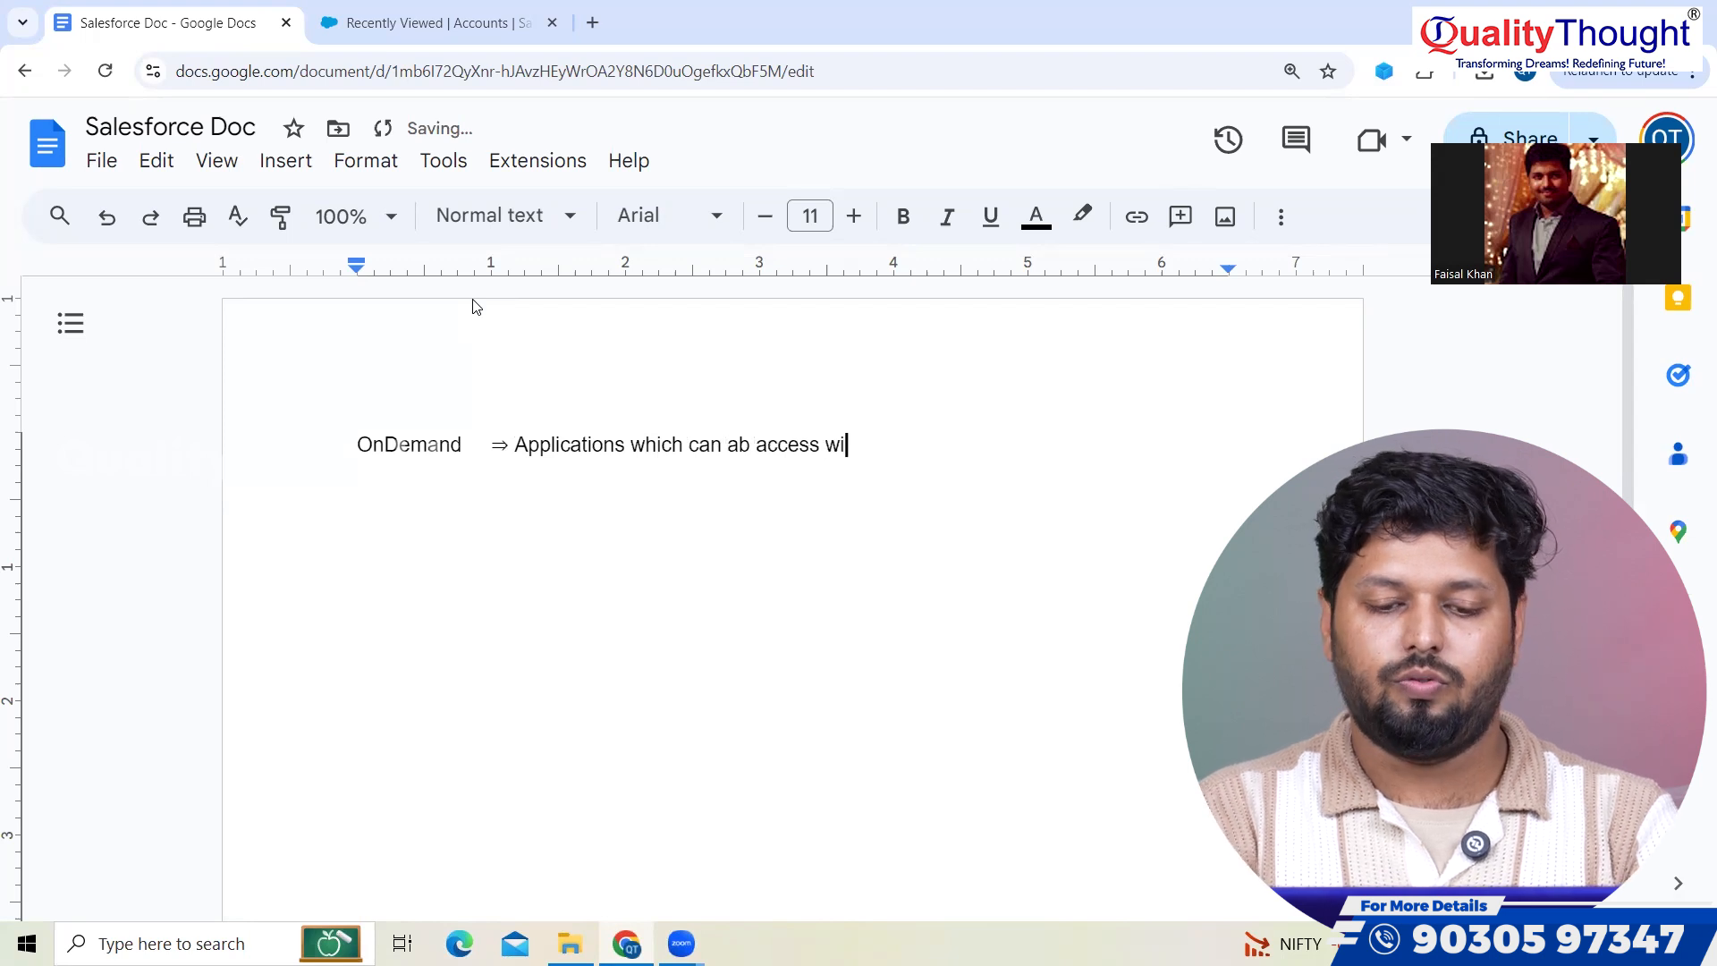
{"action": "type", "text": "th the help o"}
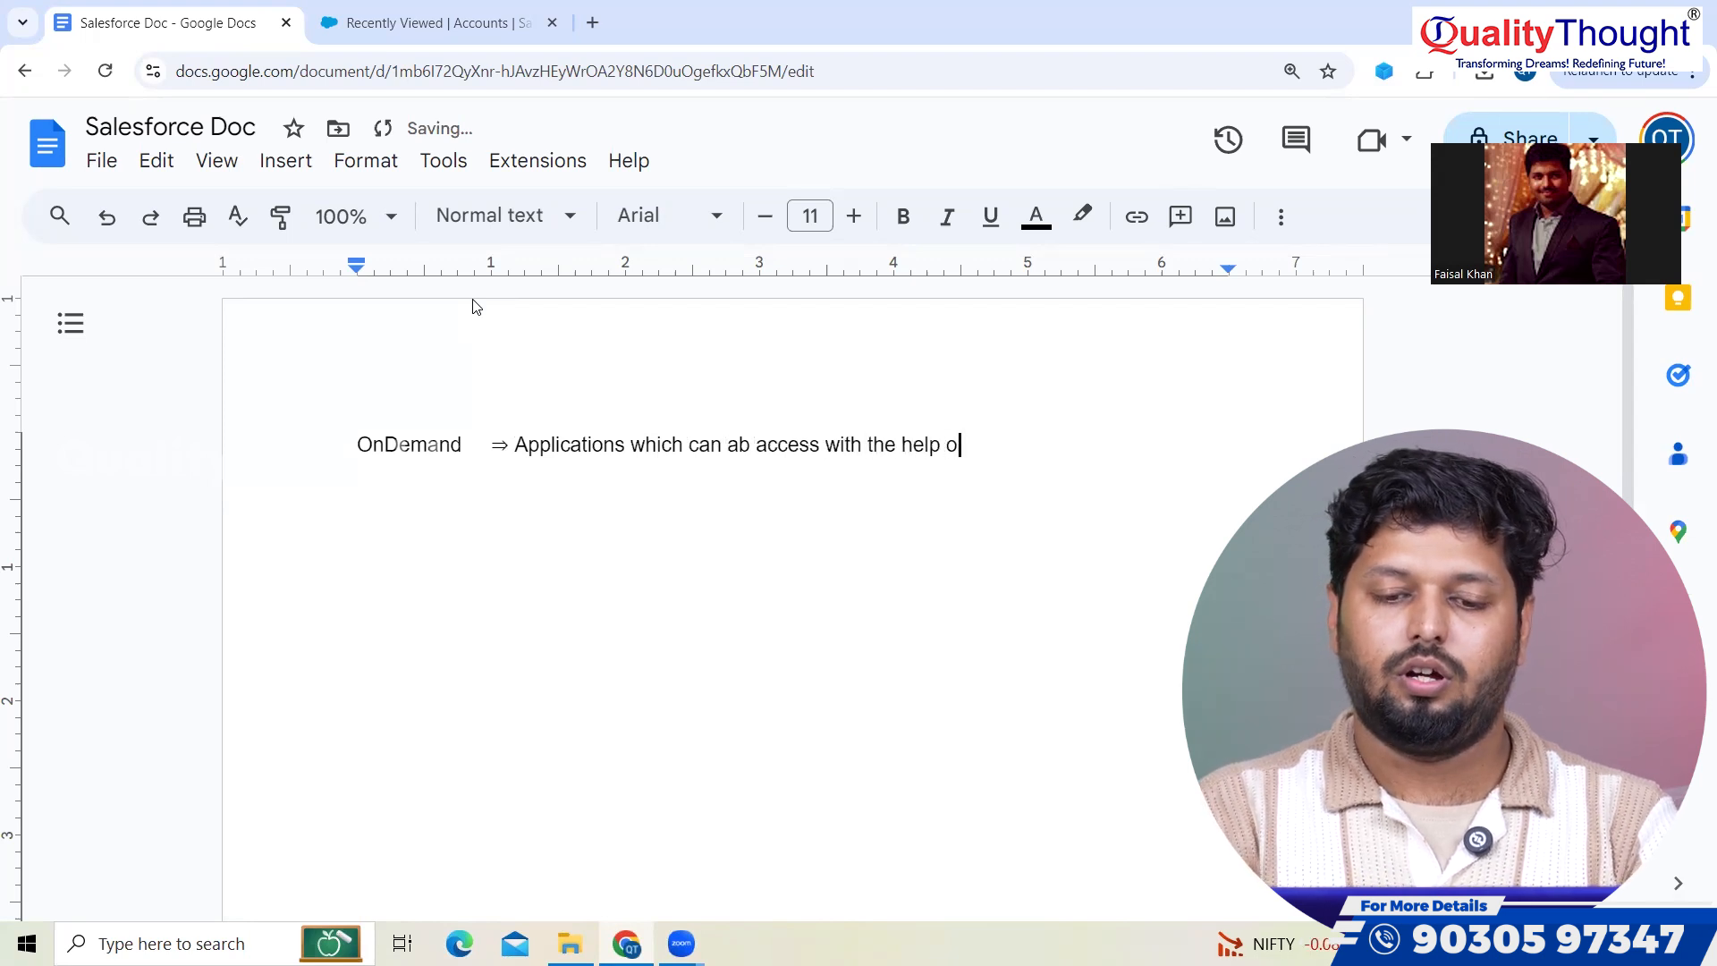
{"action": "type", "text": "f internet and"}
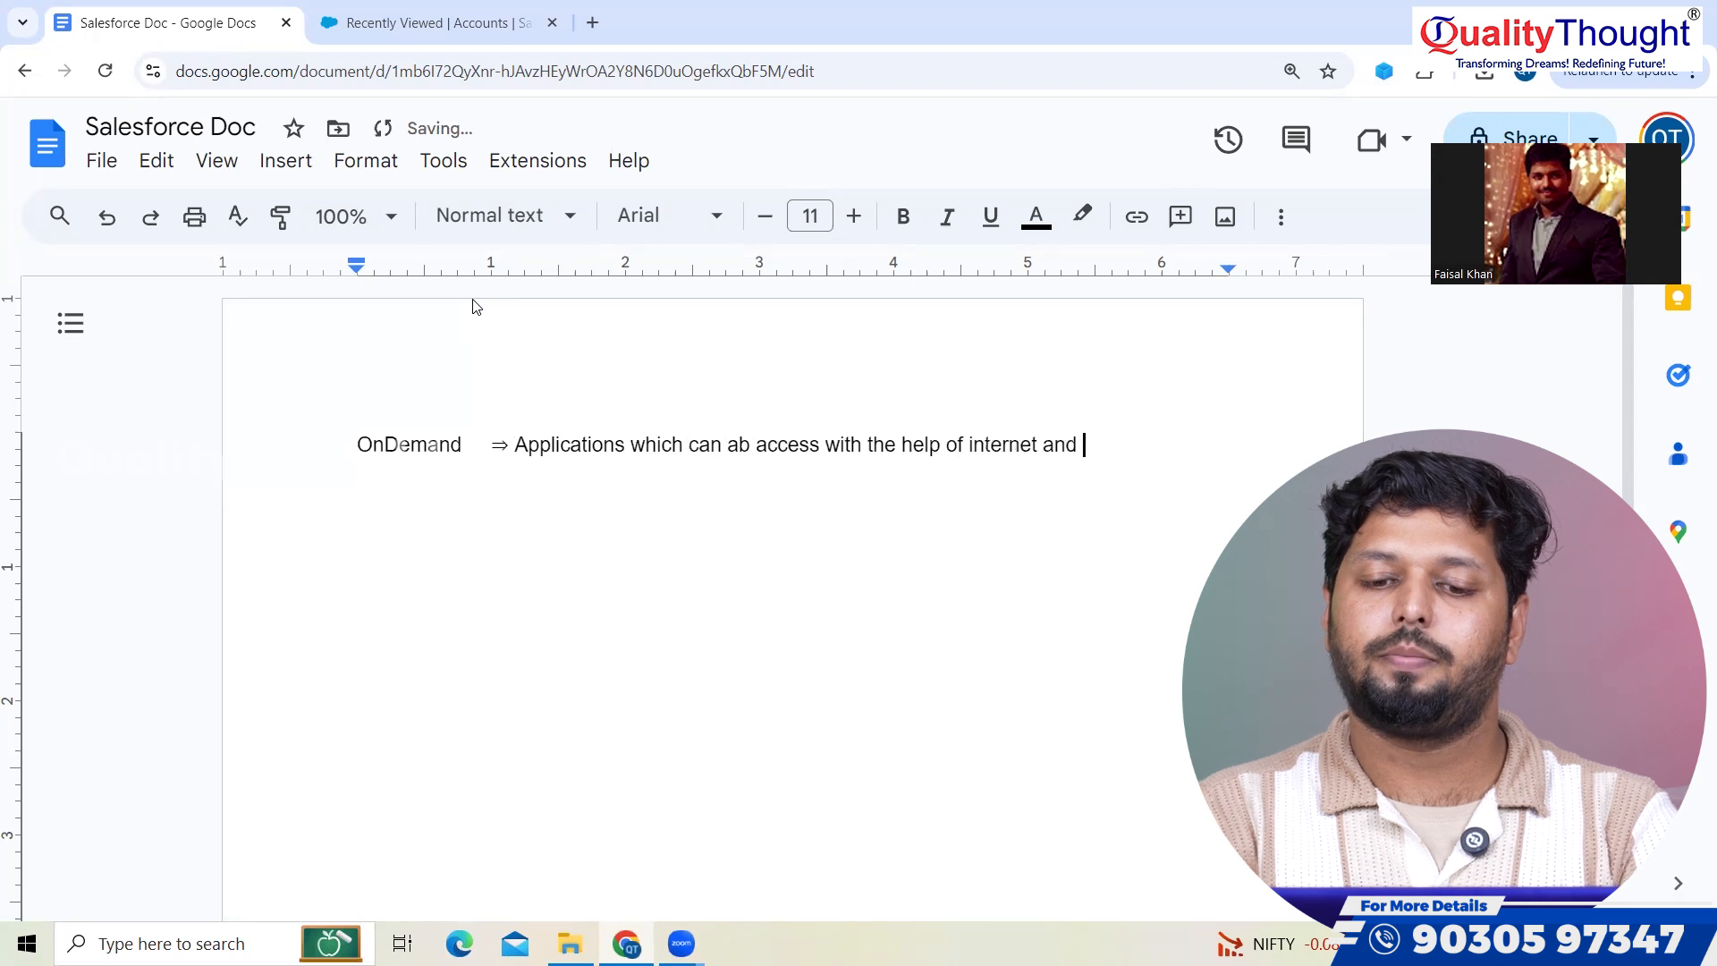
{"action": "type", "text": "the Brow"}
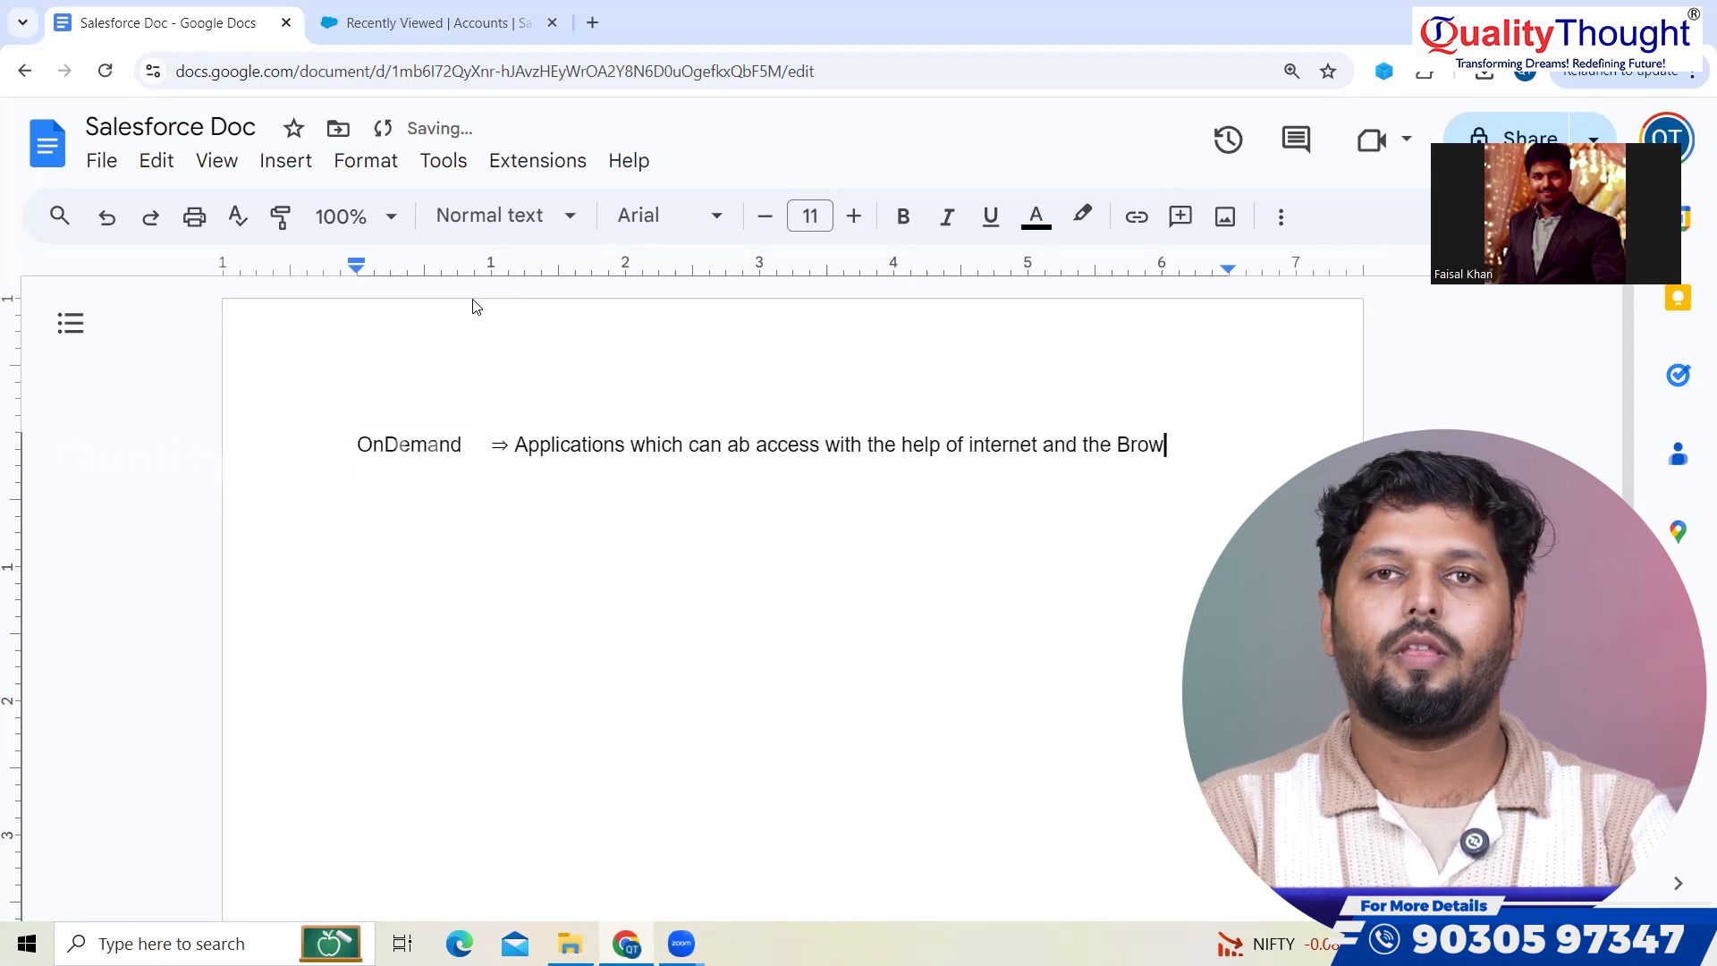
{"action": "type", "text": "ser"}
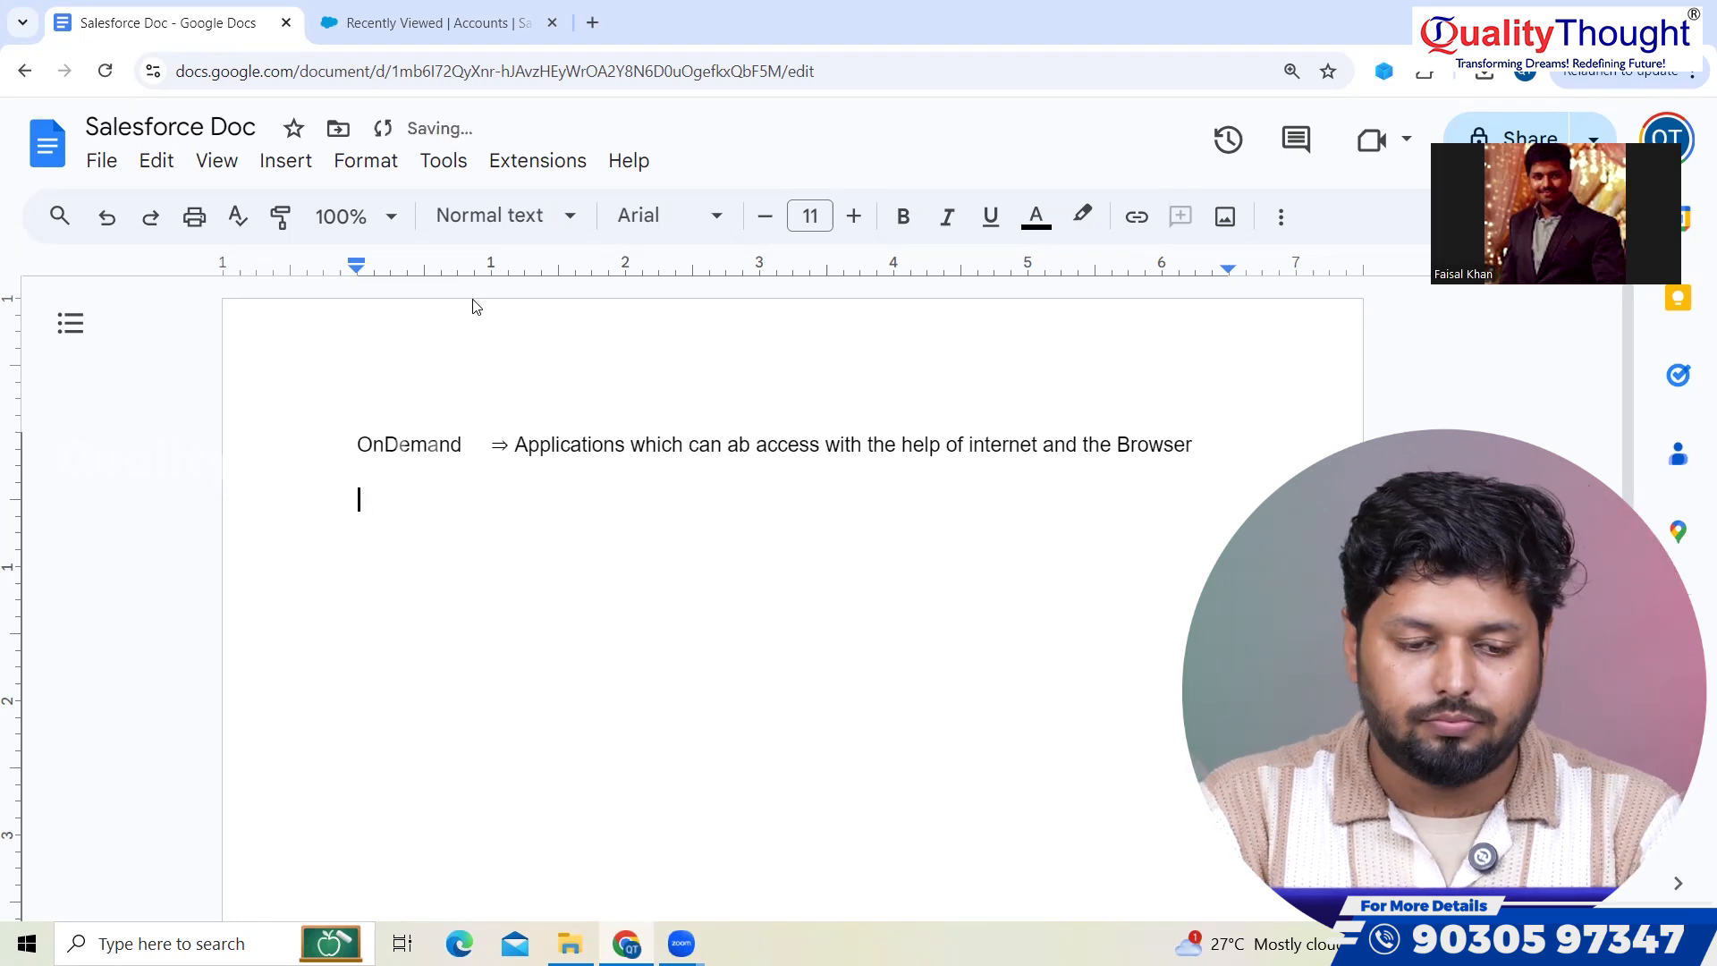
- Define OnPremise as 'Applications which needs to be Installed in the Local System'
{"action": "type", "text": "OnPremise ⇒"}
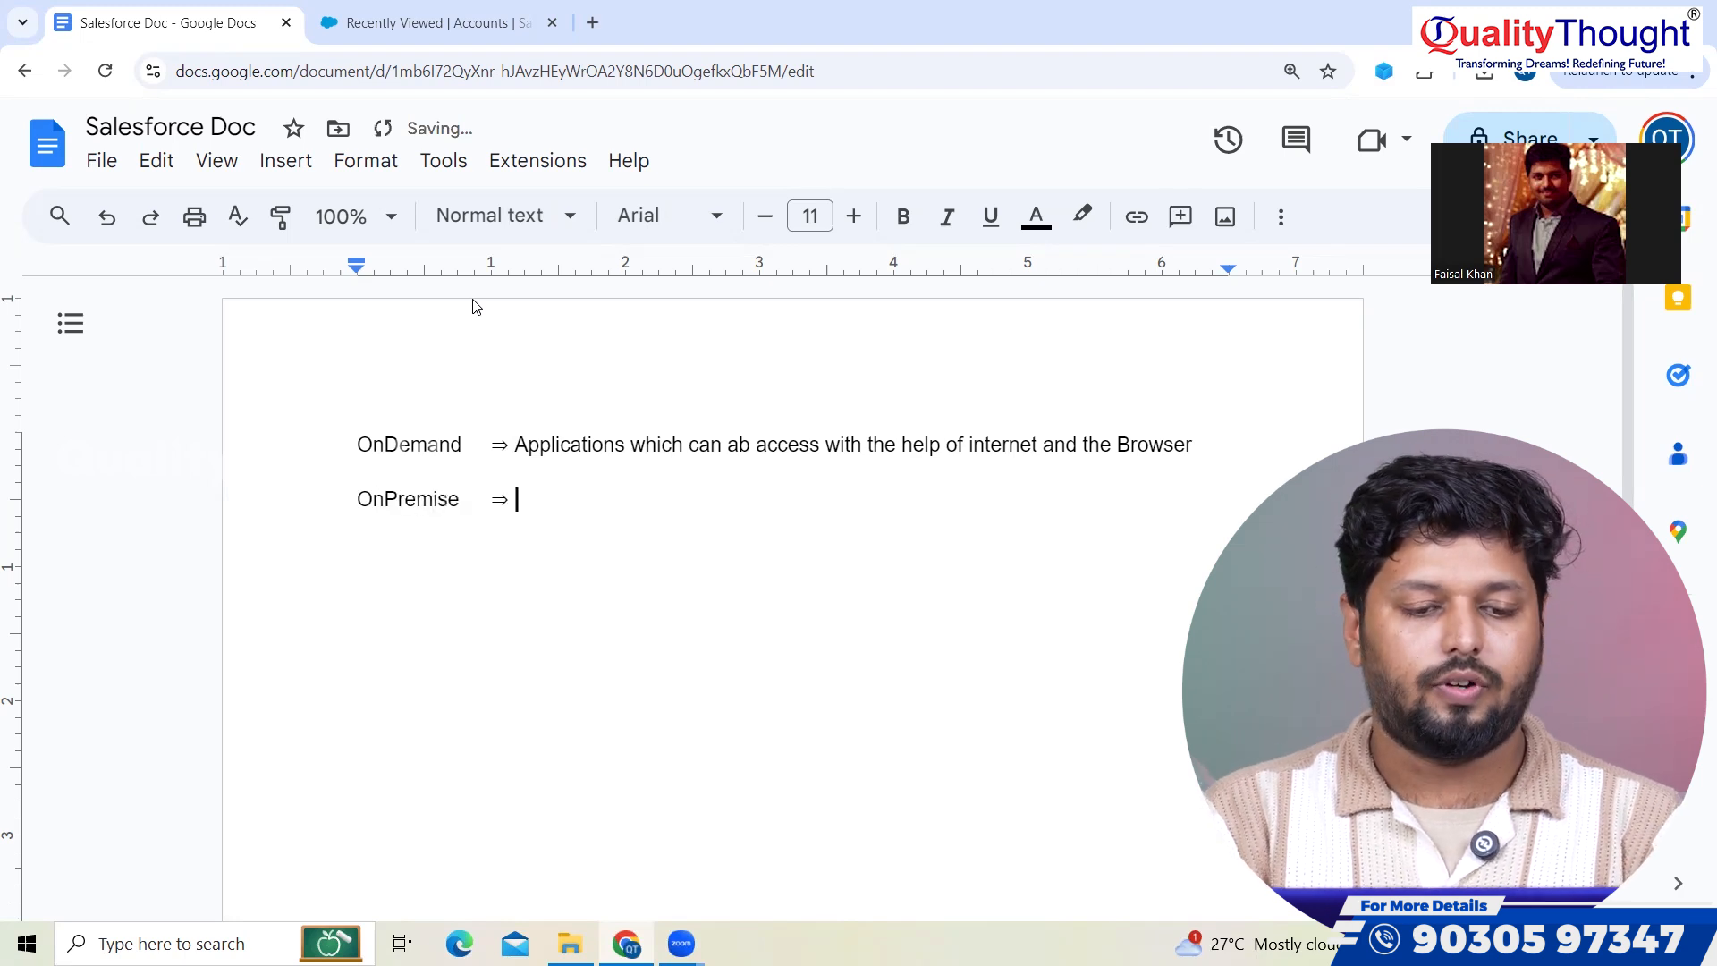
{"action": "type", "text": "Applica"}
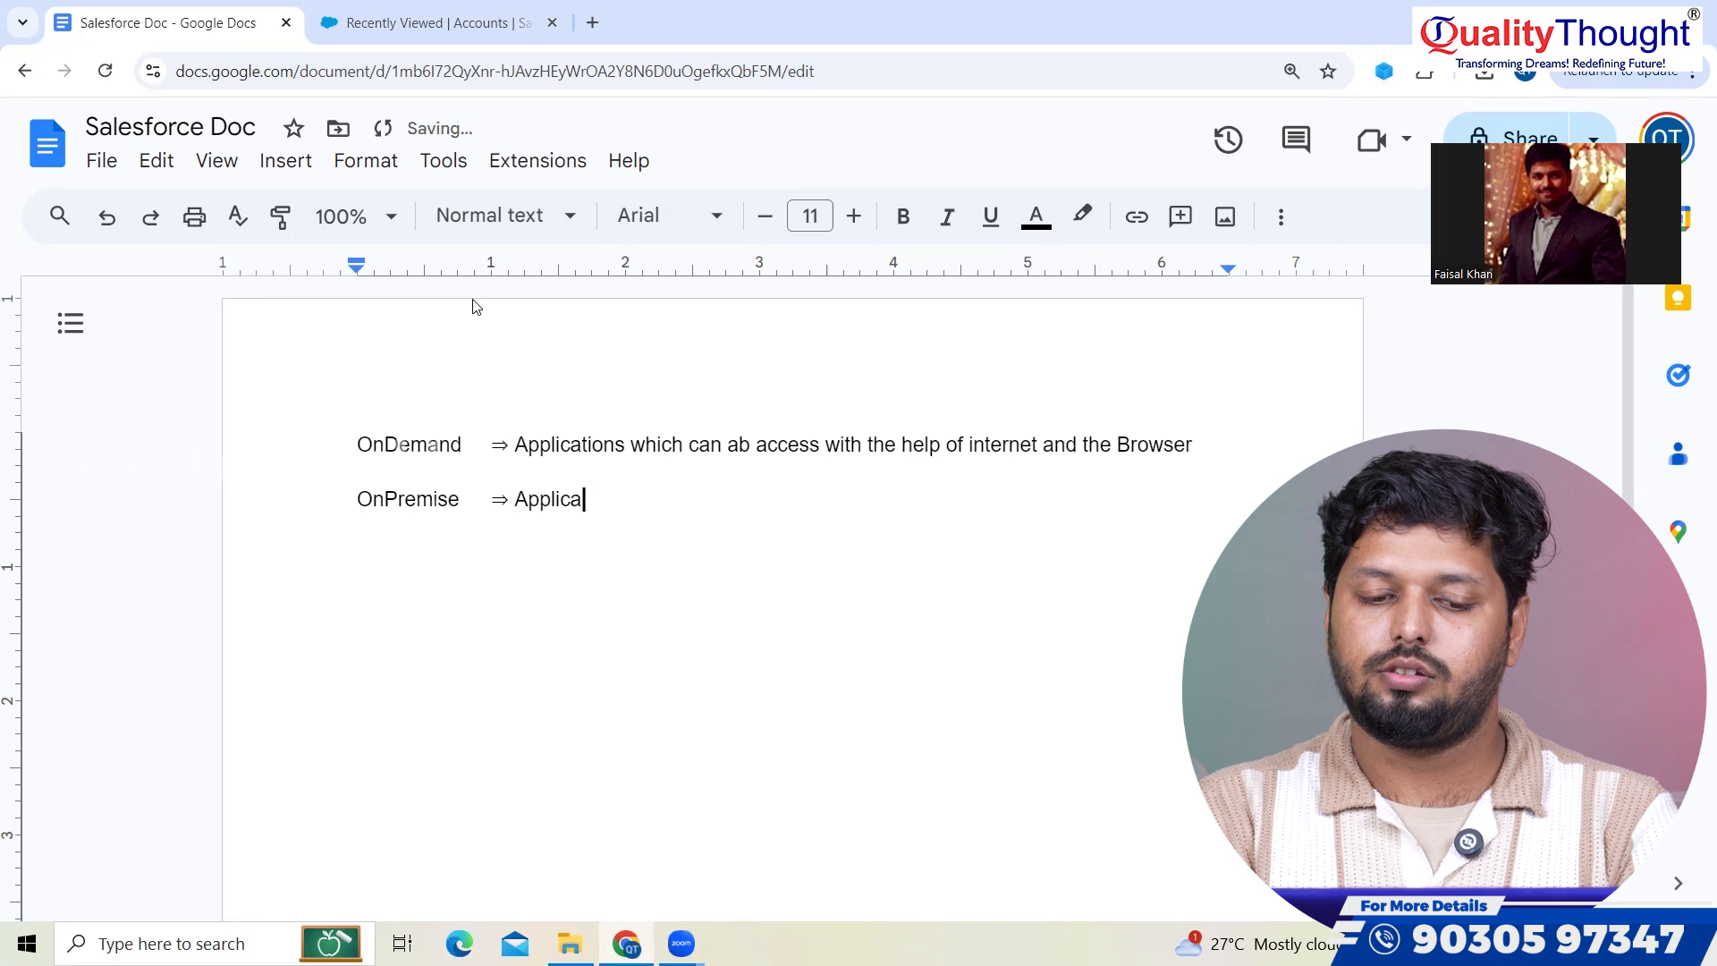
{"action": "type", "text": "tions which"}
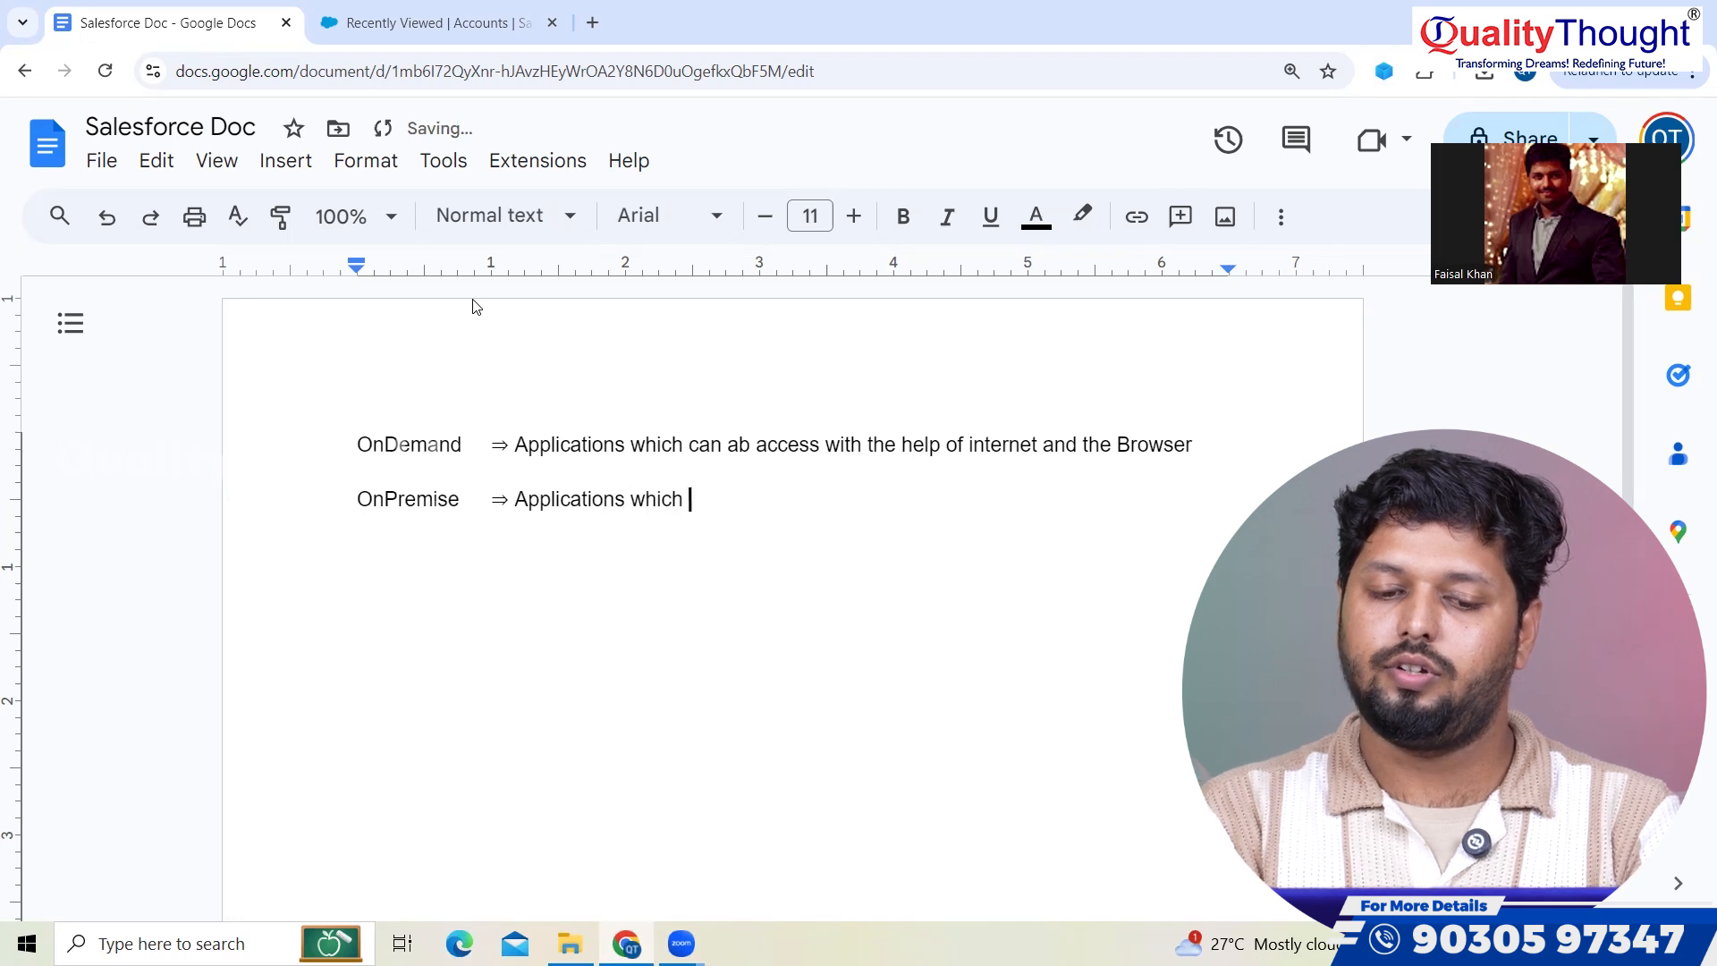
{"action": "type", "text": "needs to"}
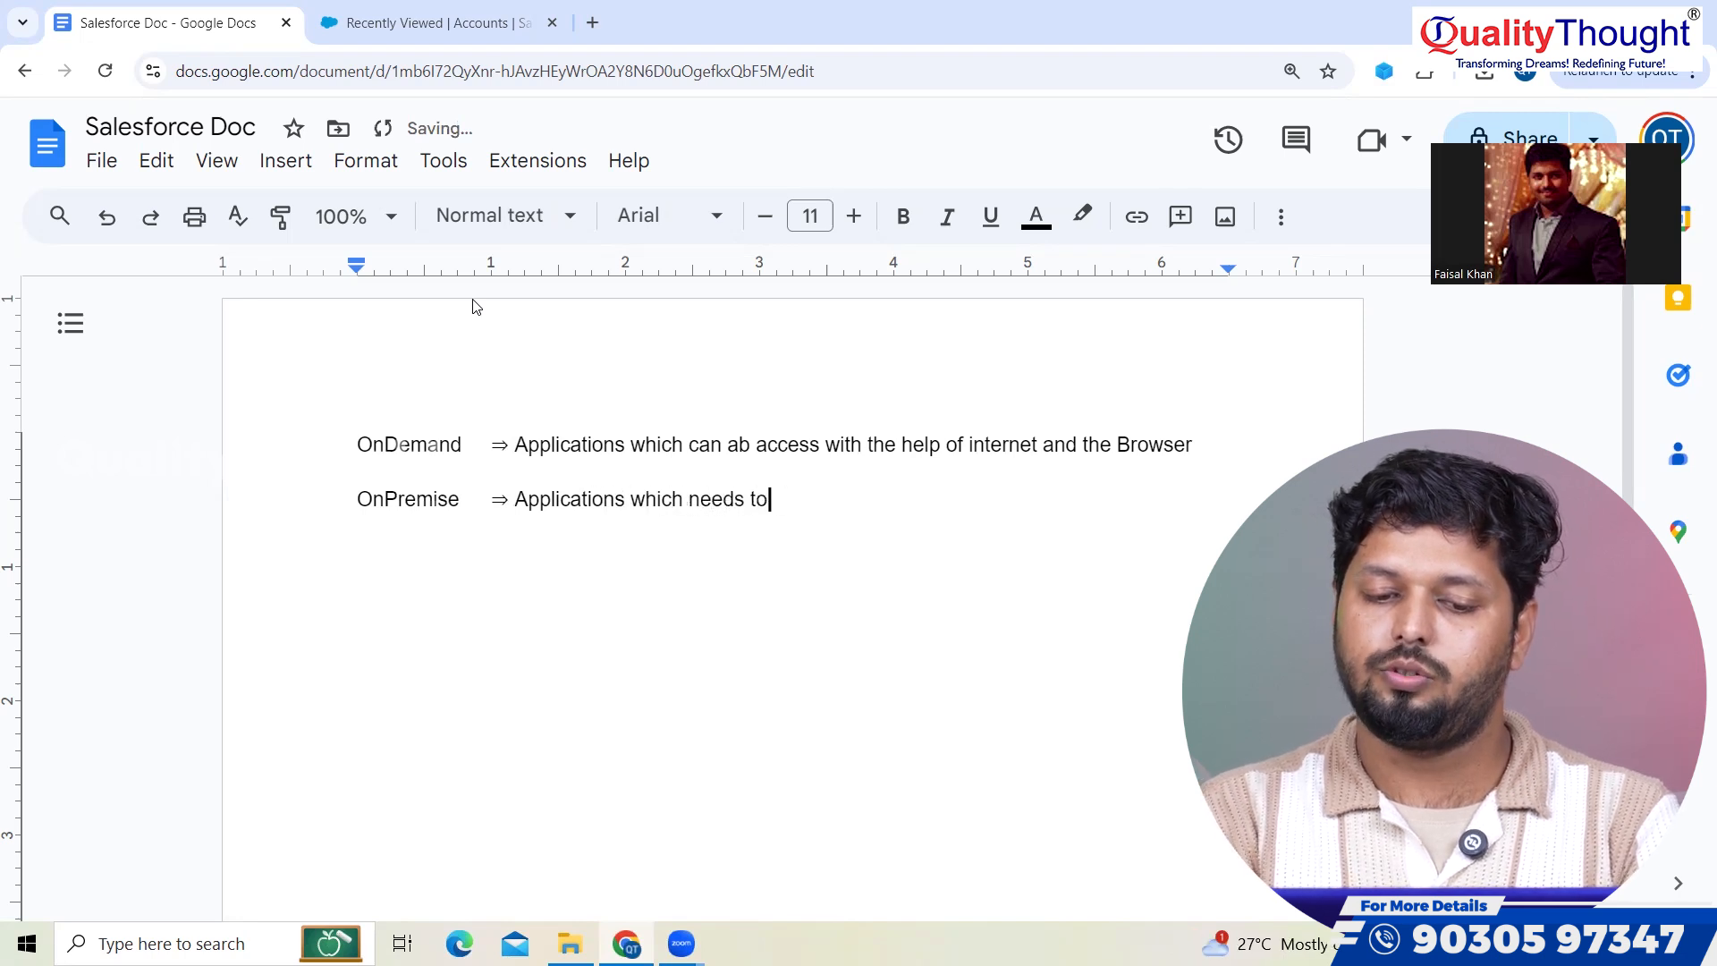
{"action": "type", "text": "be Insta"}
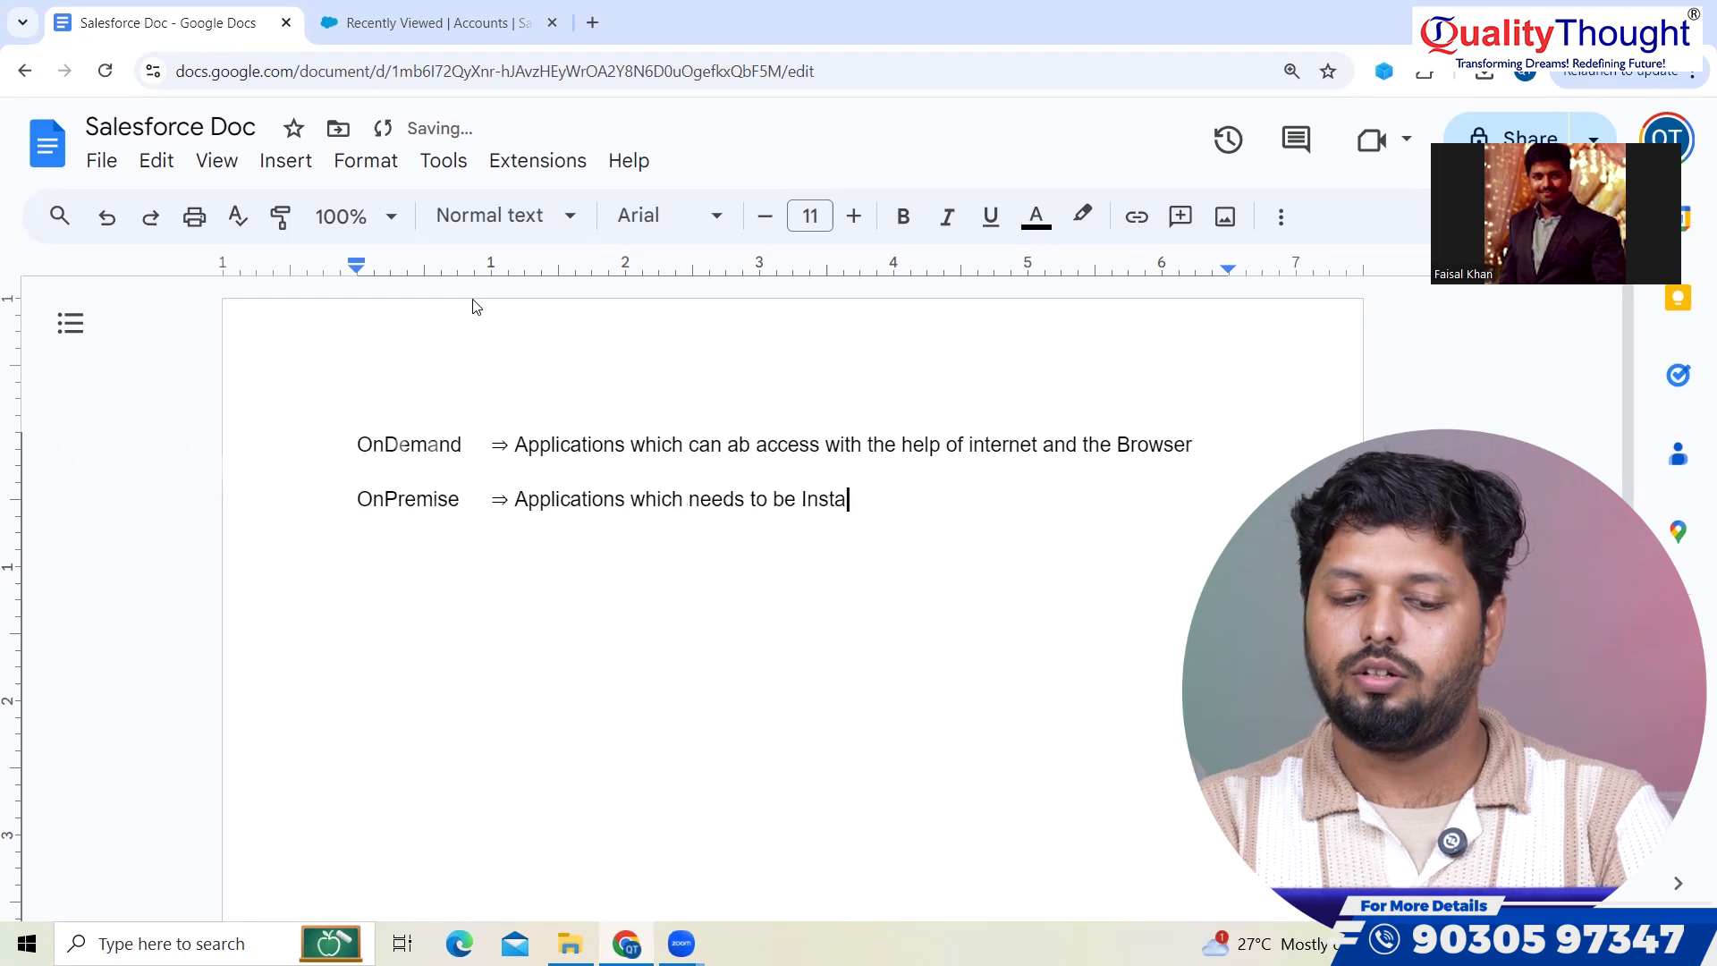
{"action": "type", "text": "lled in the Local System"}
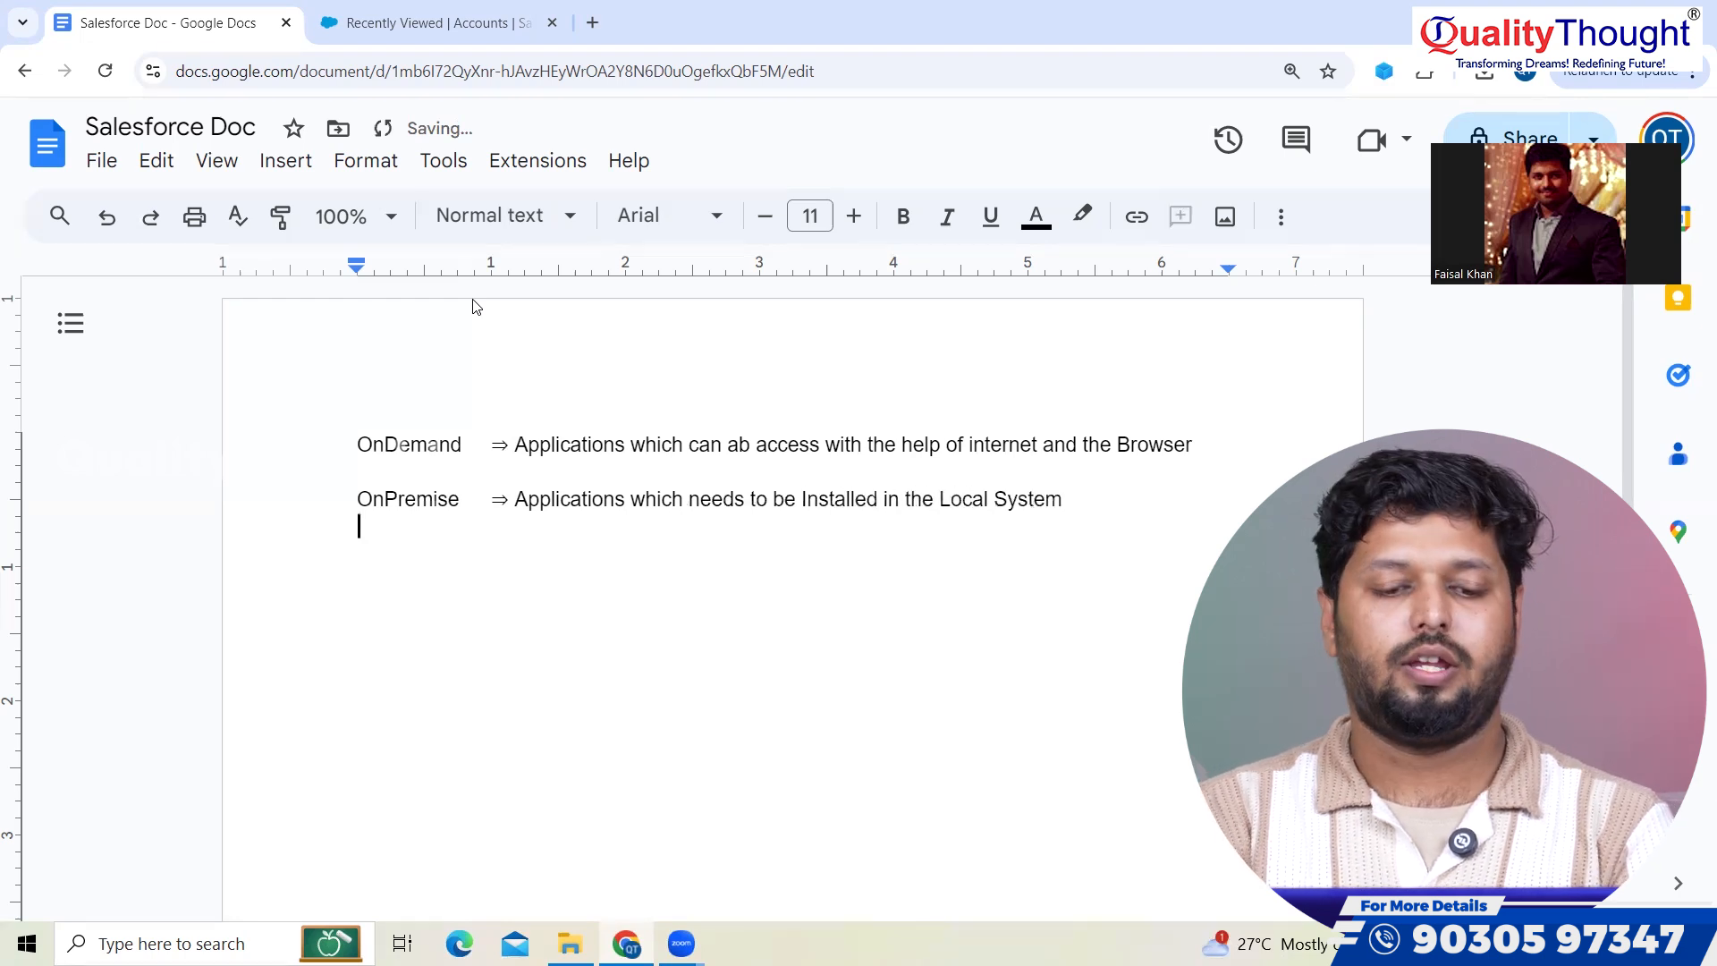
- Add the line 'Example ⇒ MS Word' under the OnPremise definition
{"action": "type", "text": "Example ⇒"}
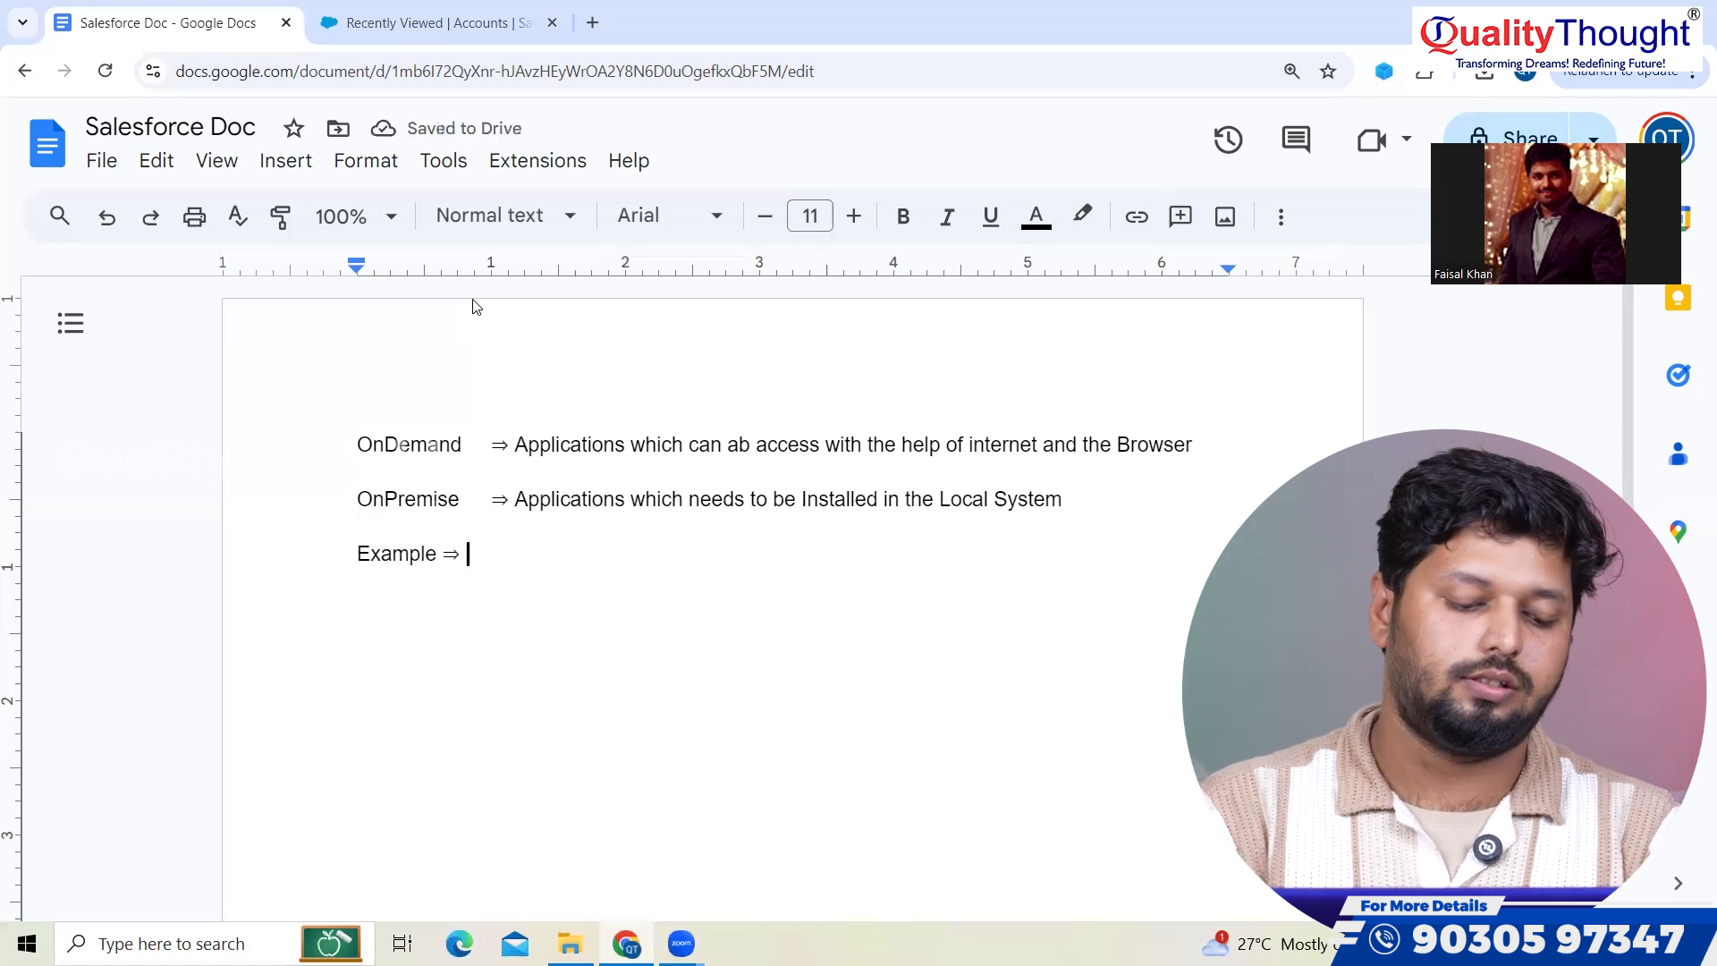
{"action": "type", "text": "MS Wor"}
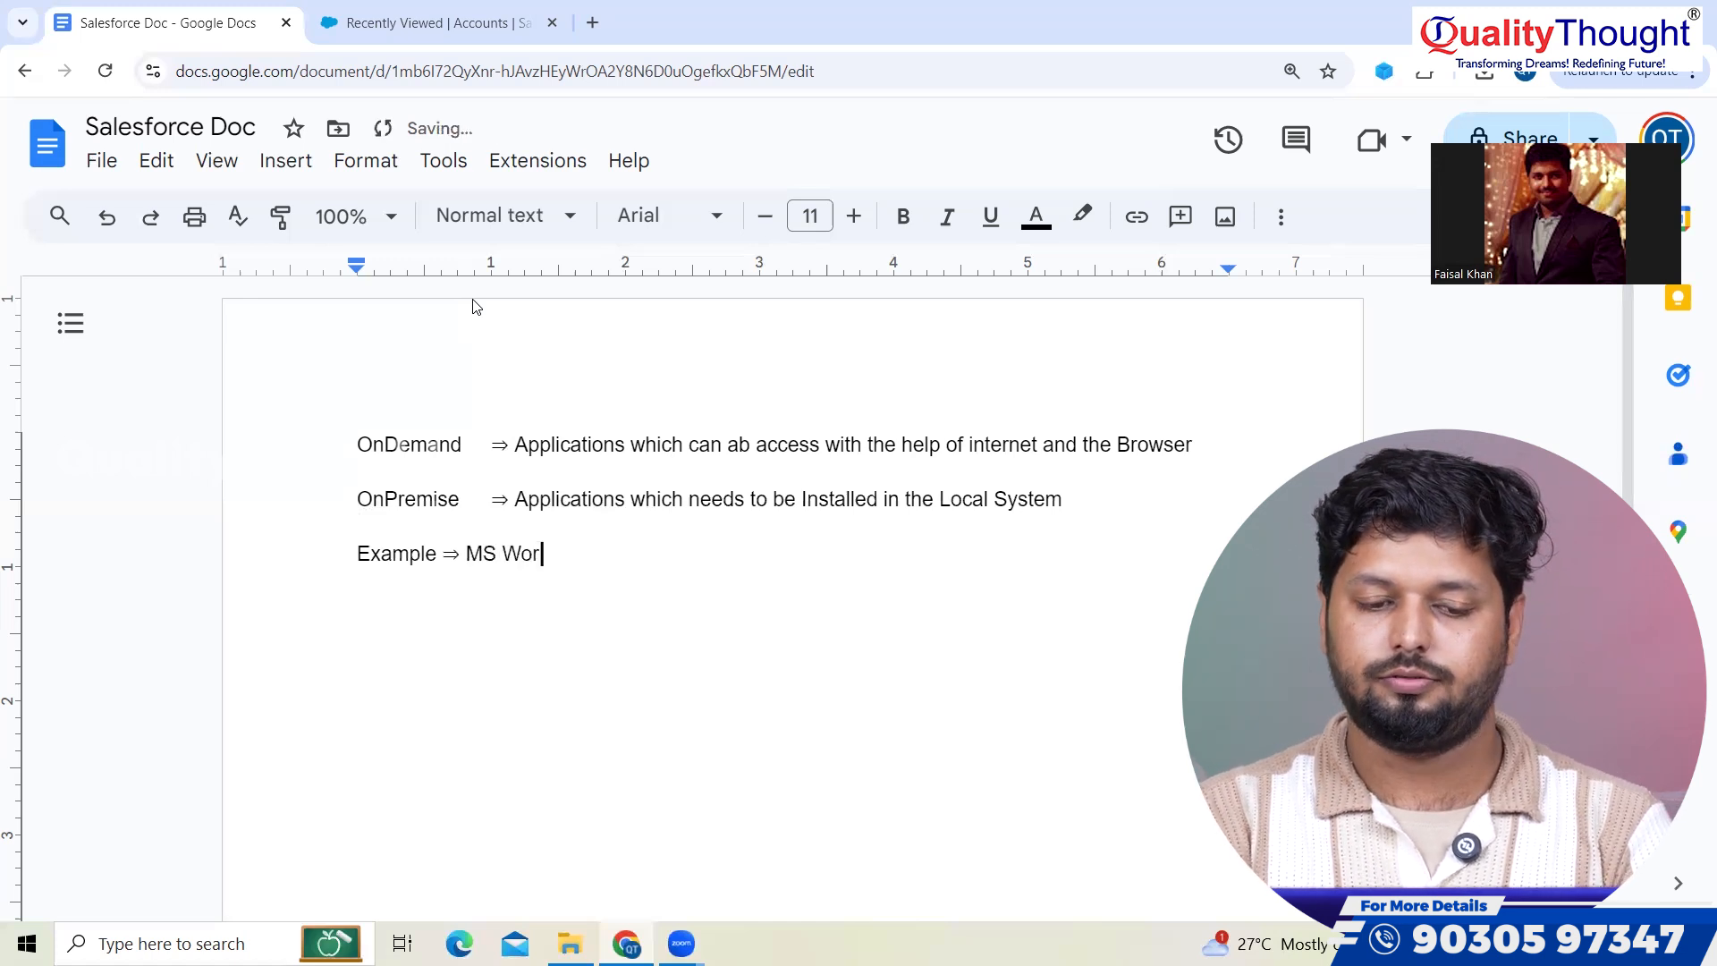
{"action": "type", "text": "d"}
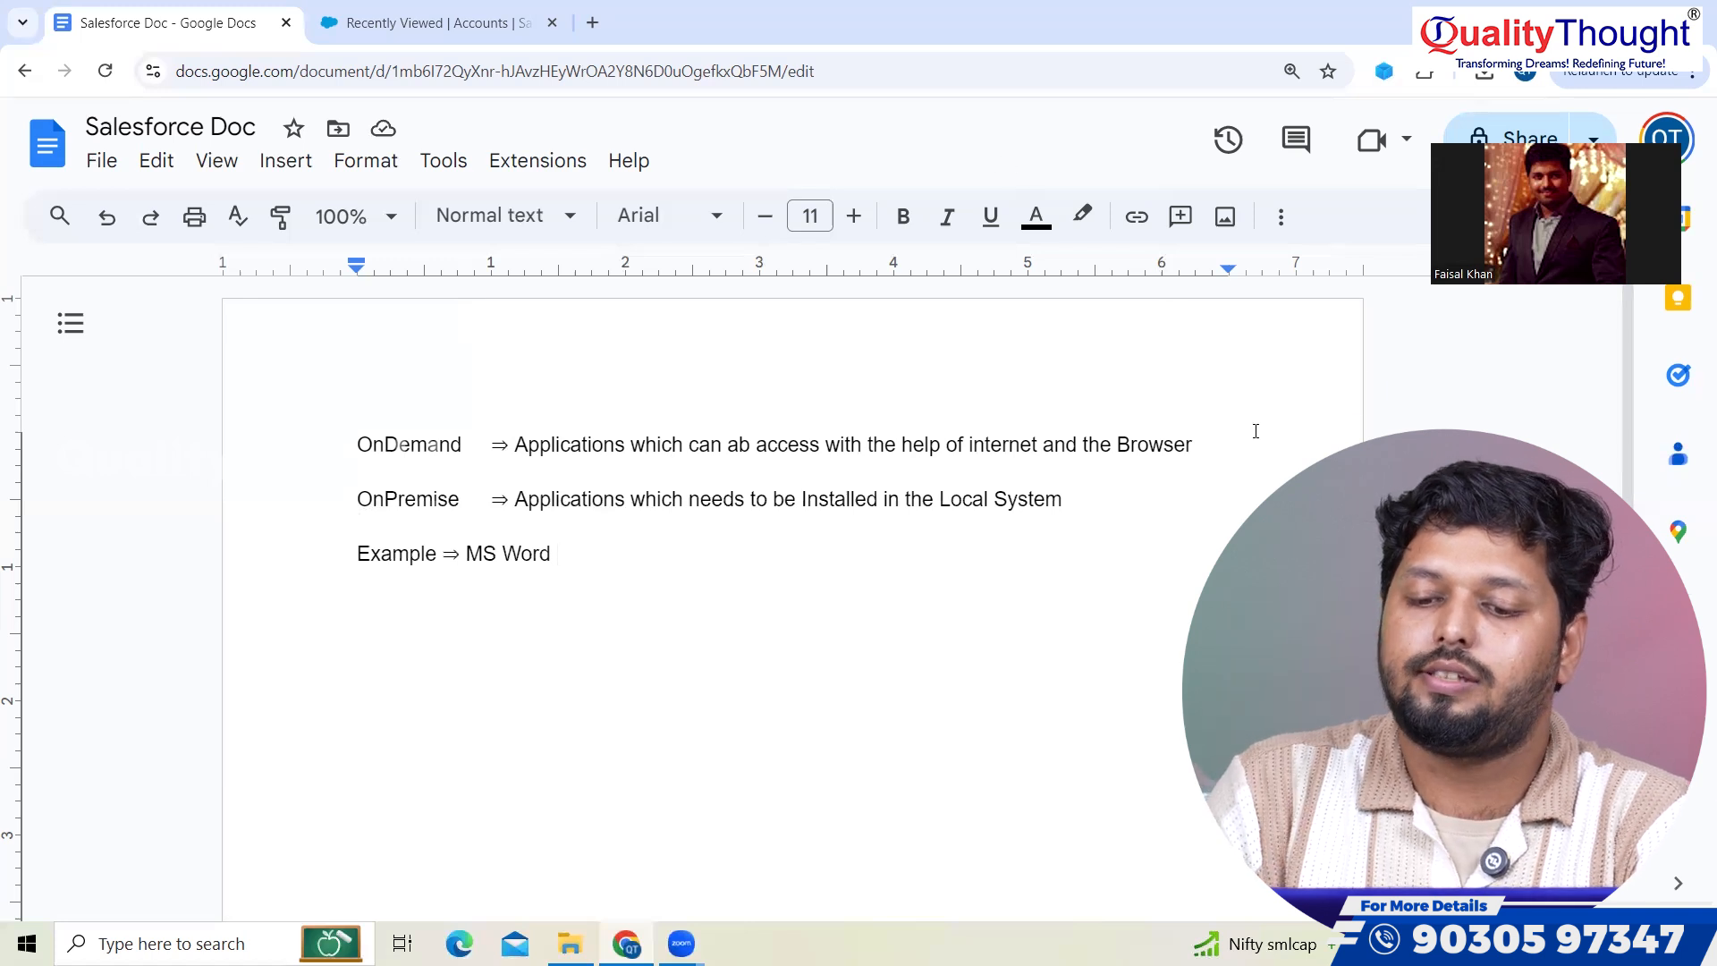
- Insert 'Example ⇒ Google Doc' on a new line under the OnDemand definition
{"action": "key", "text": "Return"}
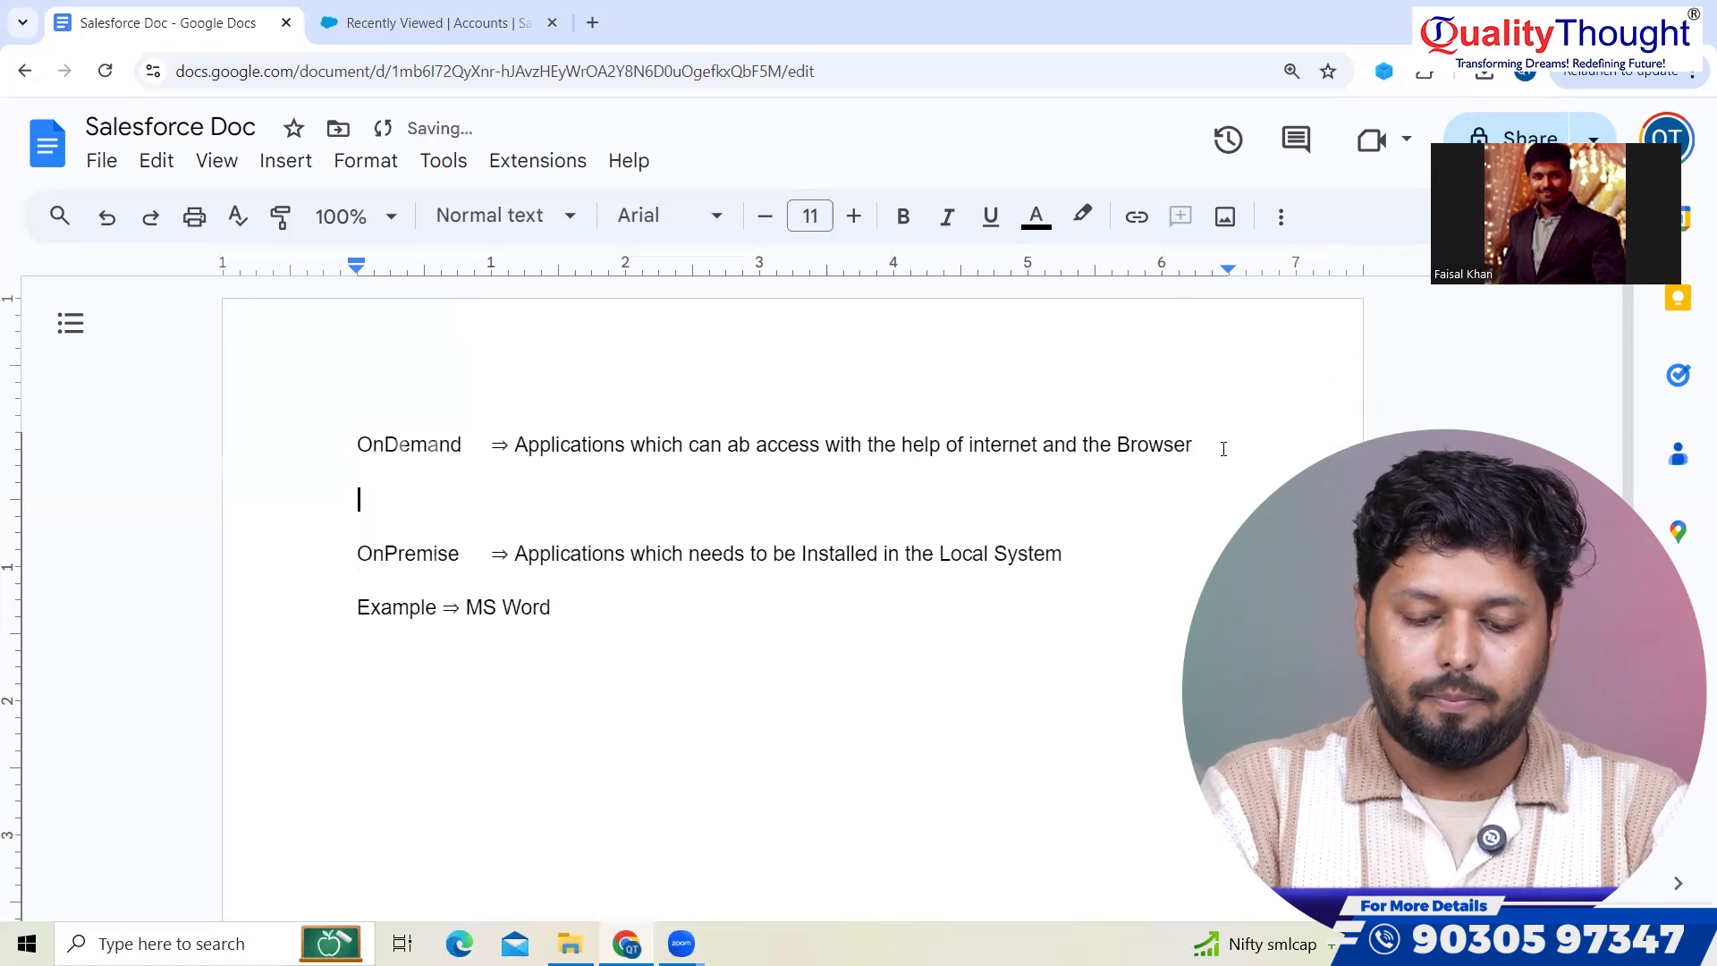
{"action": "type", "text": "Exam"}
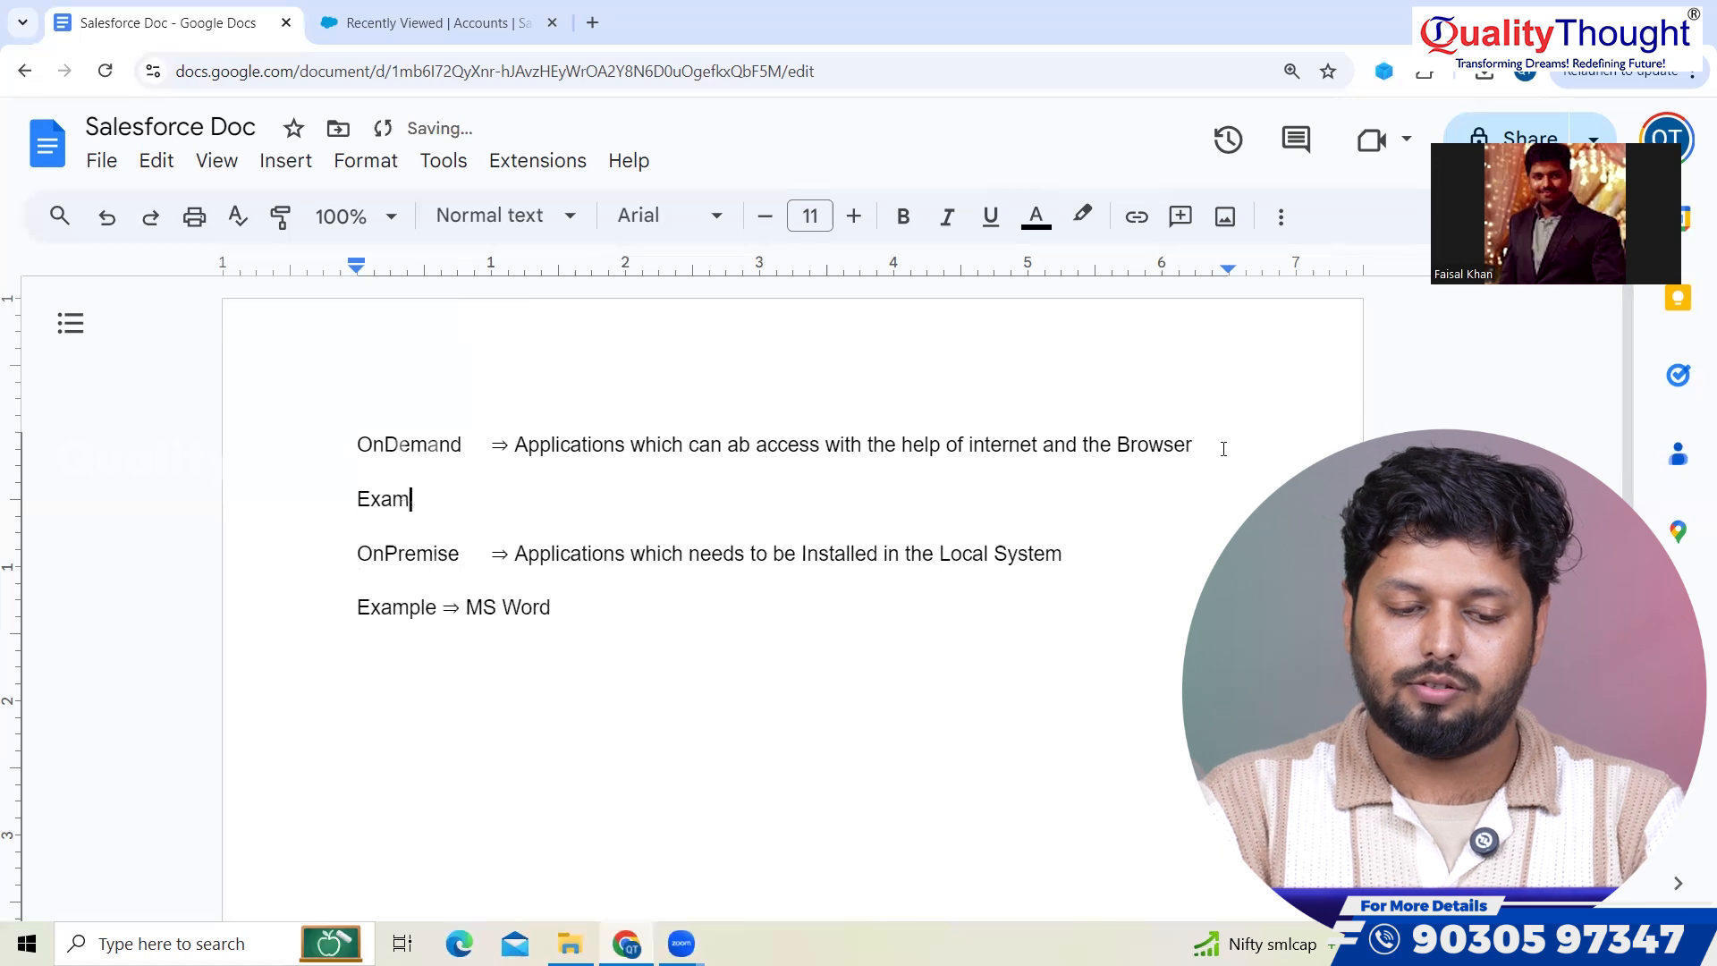
{"action": "type", "text": "ple =="}
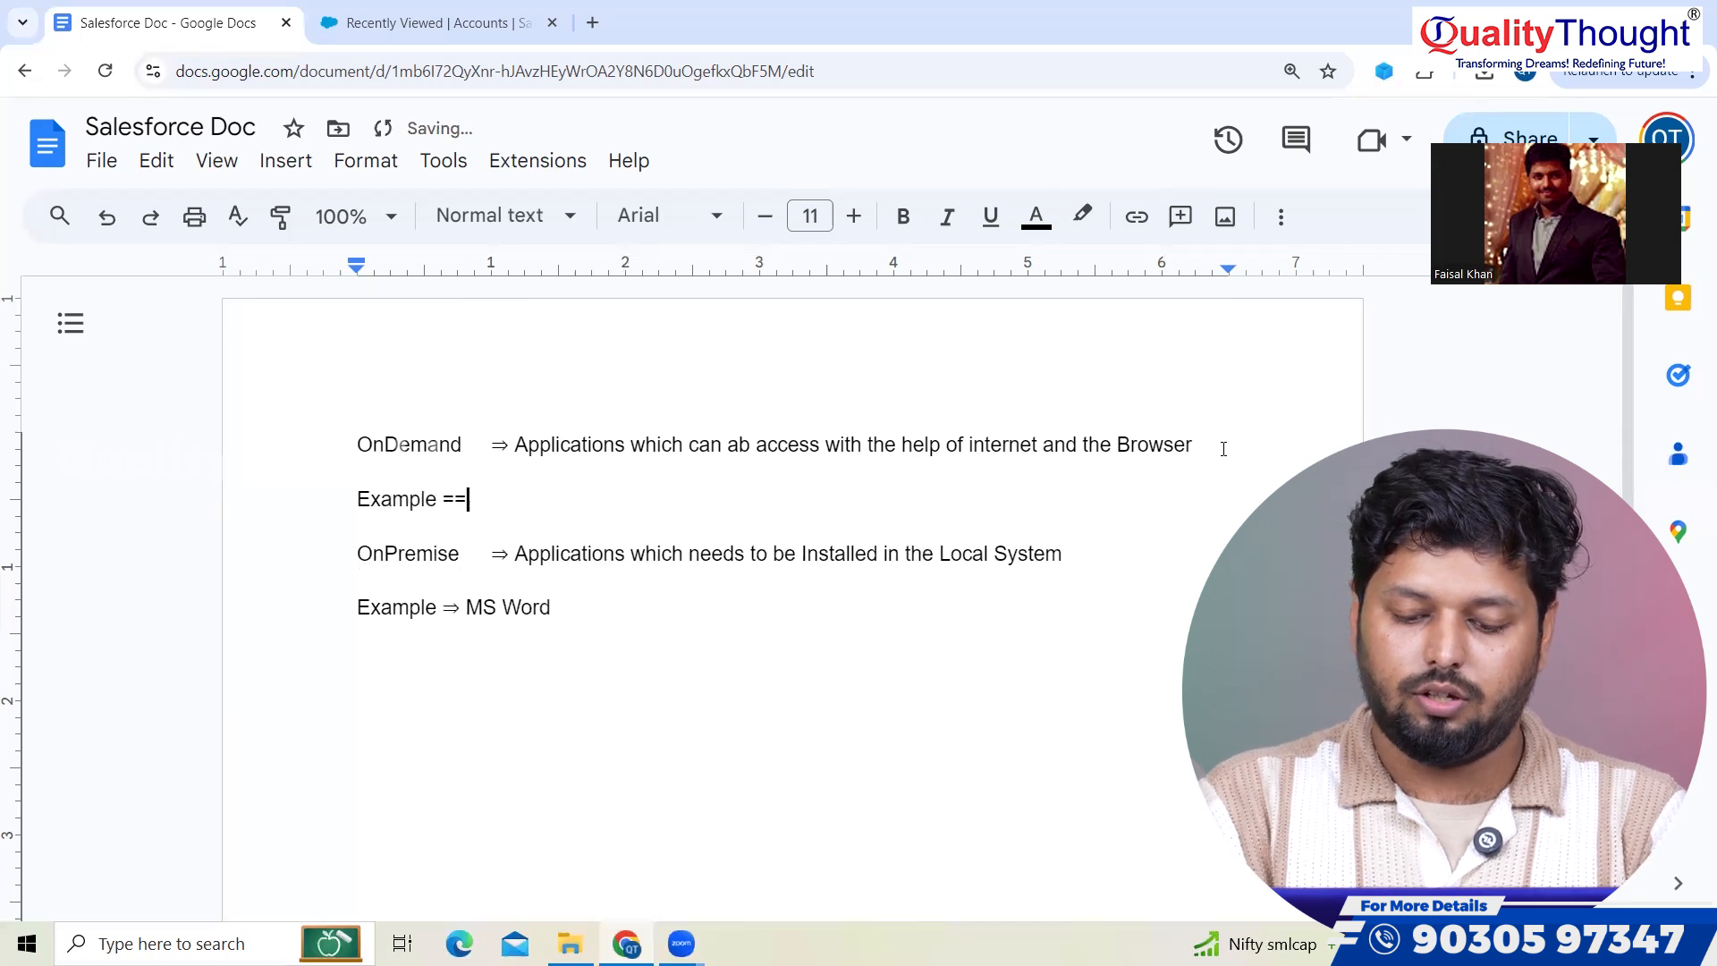
{"action": "type", "text": "⇒"}
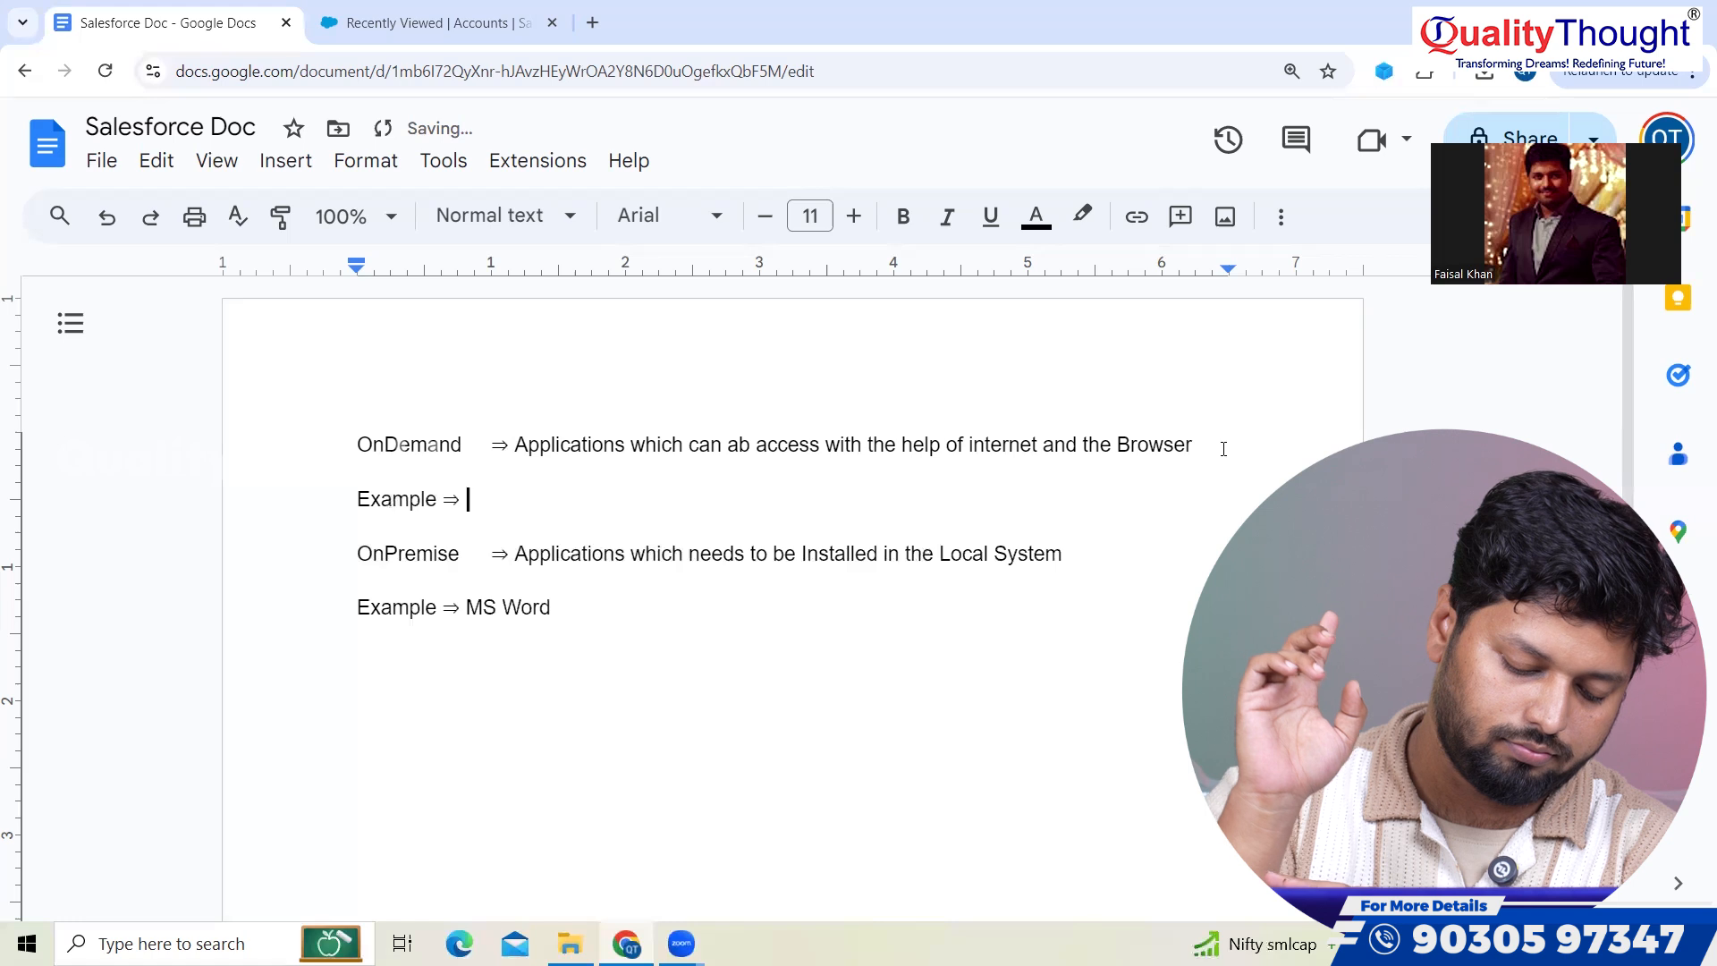
{"action": "scroll", "scroll_direction": "down", "scroll_amount": 3}
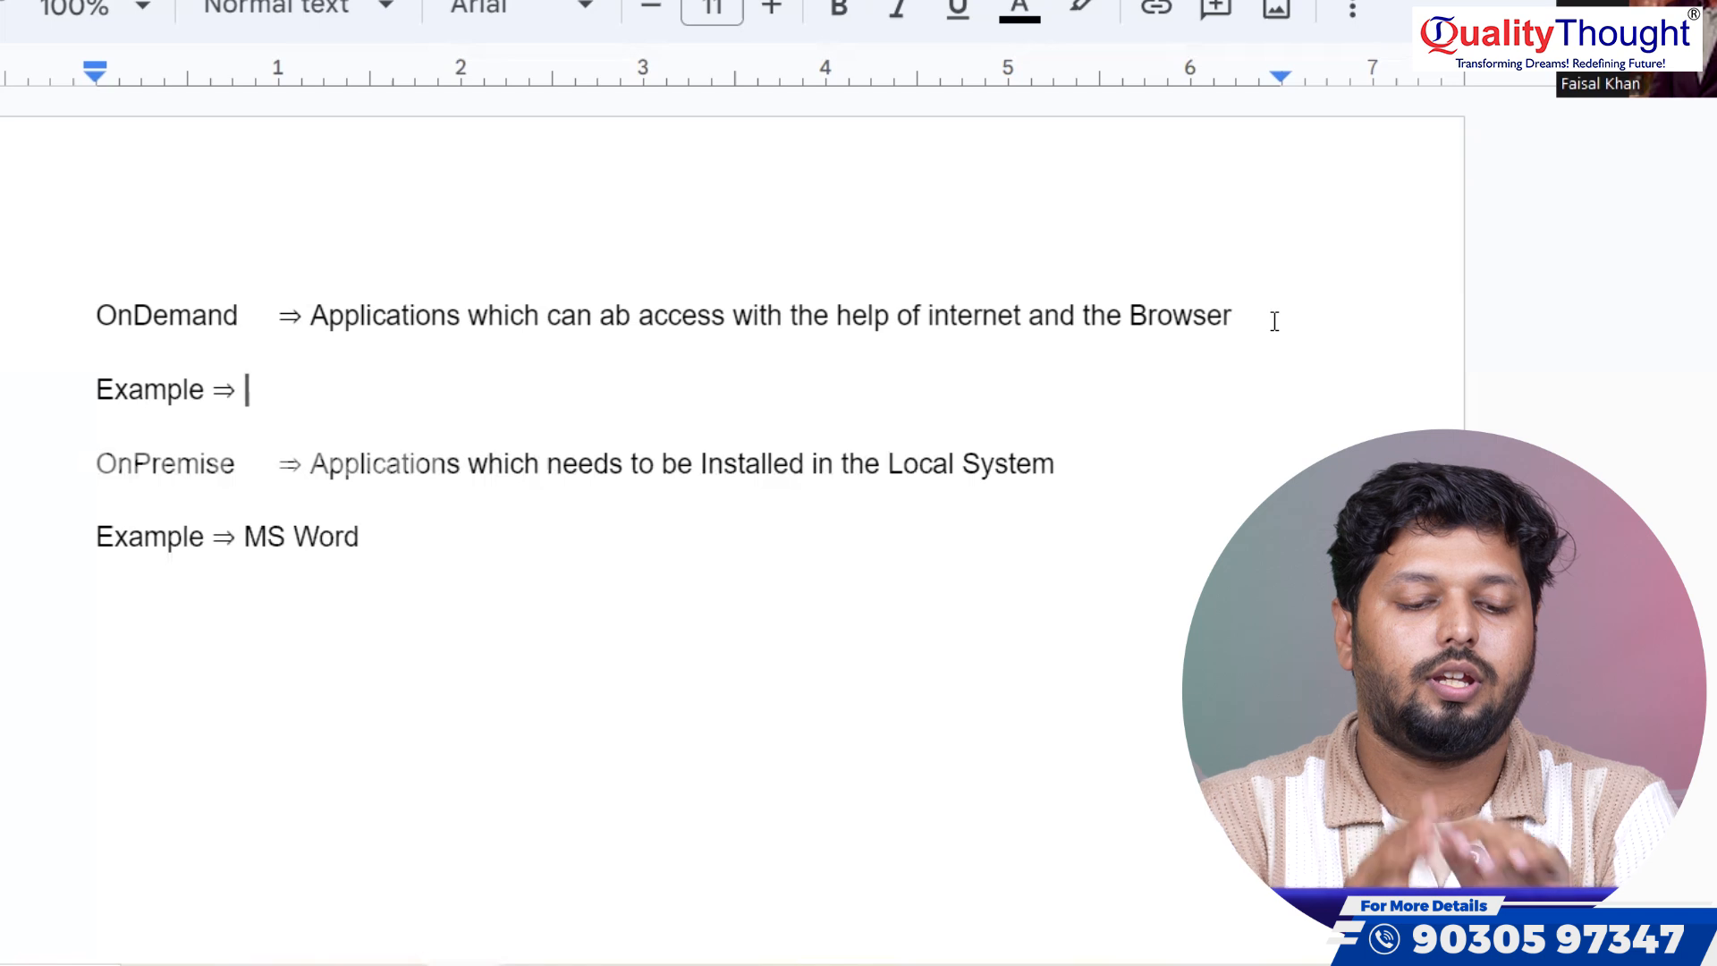
{"action": "type", "text": "Goog"}
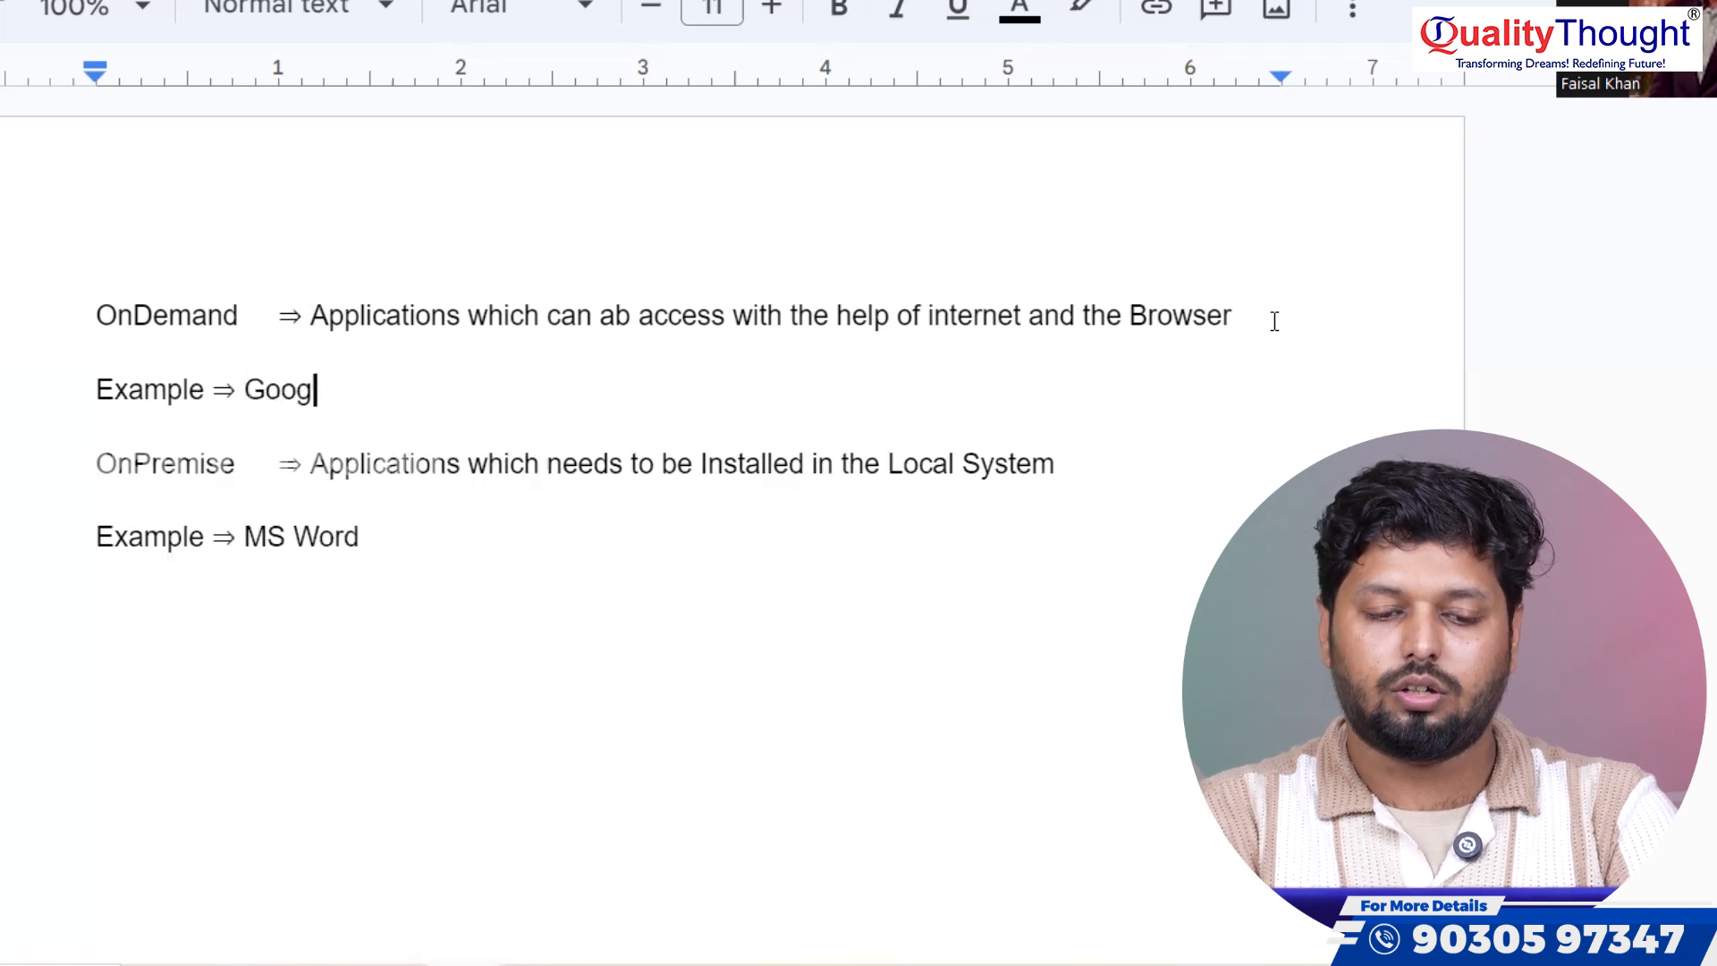
{"action": "type", "text": "le Doc"}
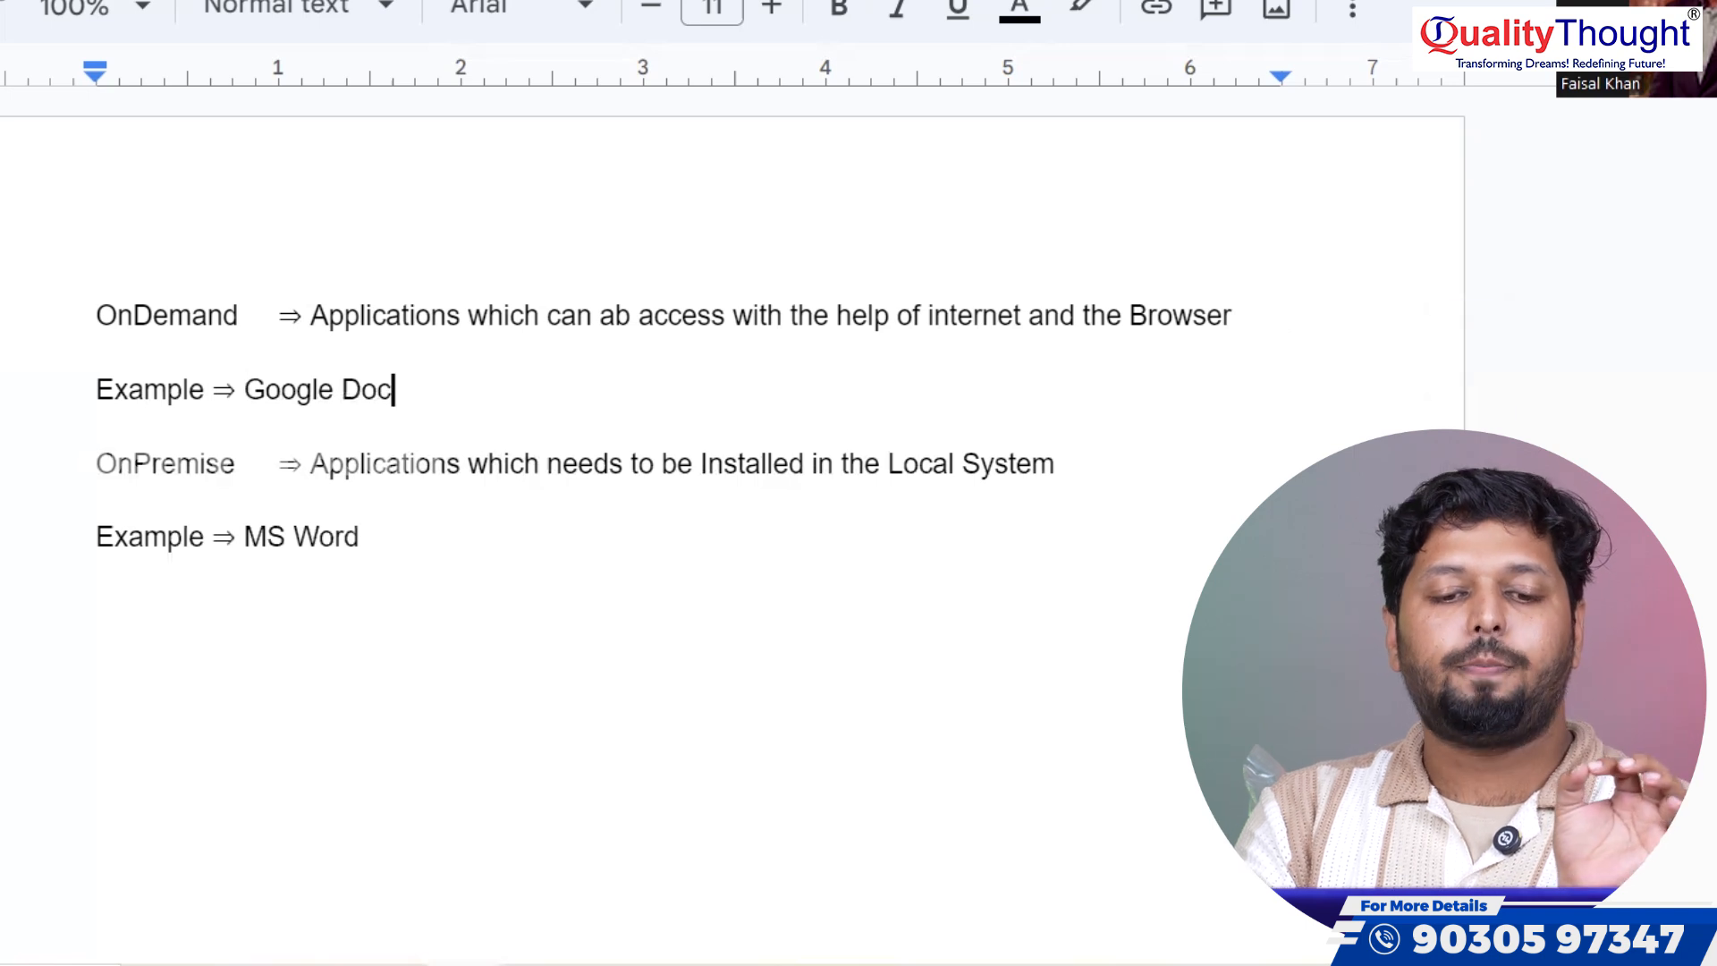
{"action": "left_click", "coordinate": [370, 537]}
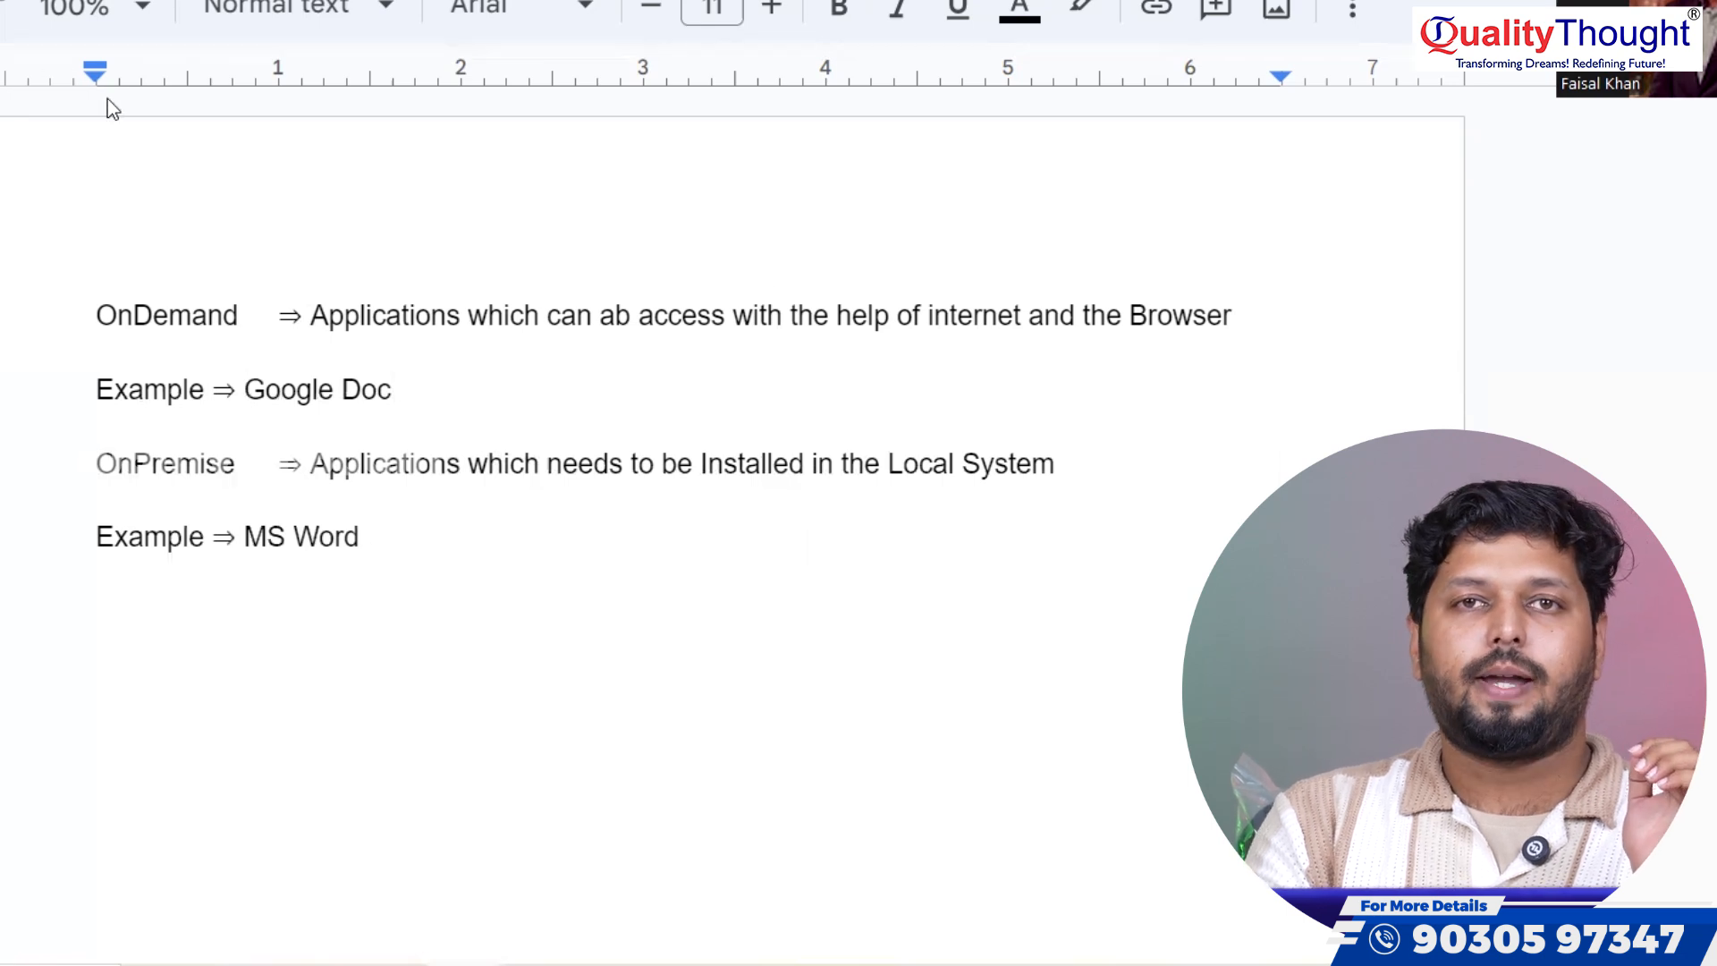
- Open Salesforce Doc in a new tab from Google Docs recent documents
{"action": "left_click", "coordinate": [370, 536]}
{"action": "type", "text": "doc"}
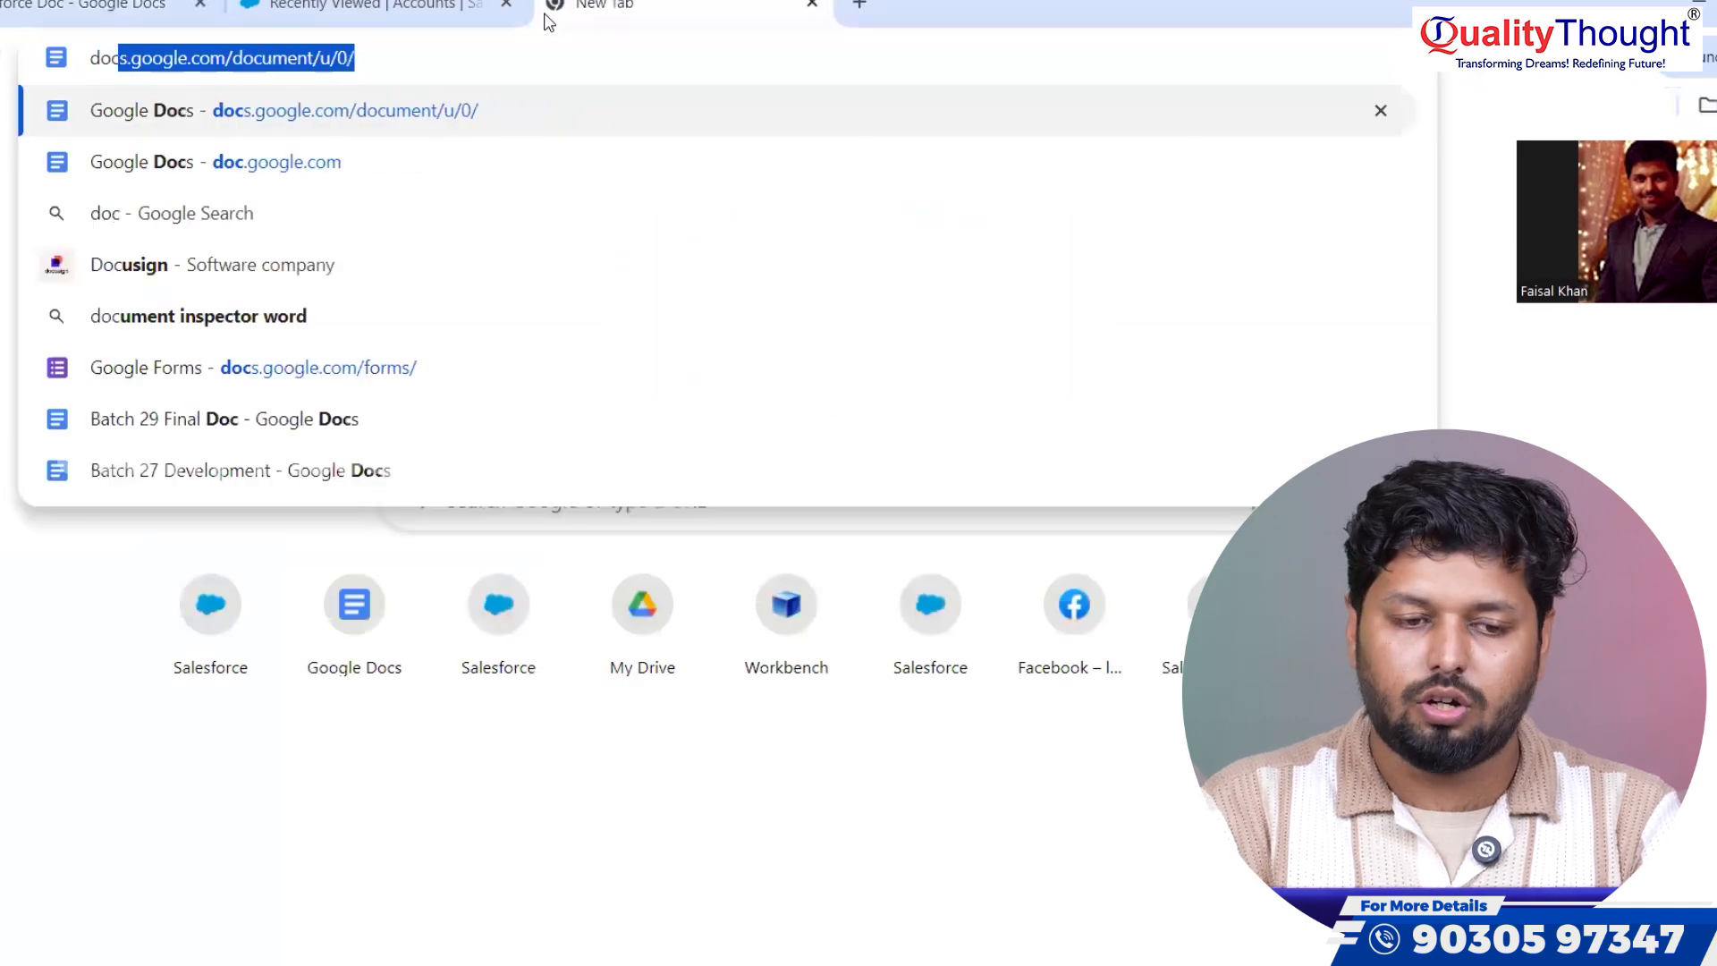
{"action": "left_click", "coordinate": [285, 109]}
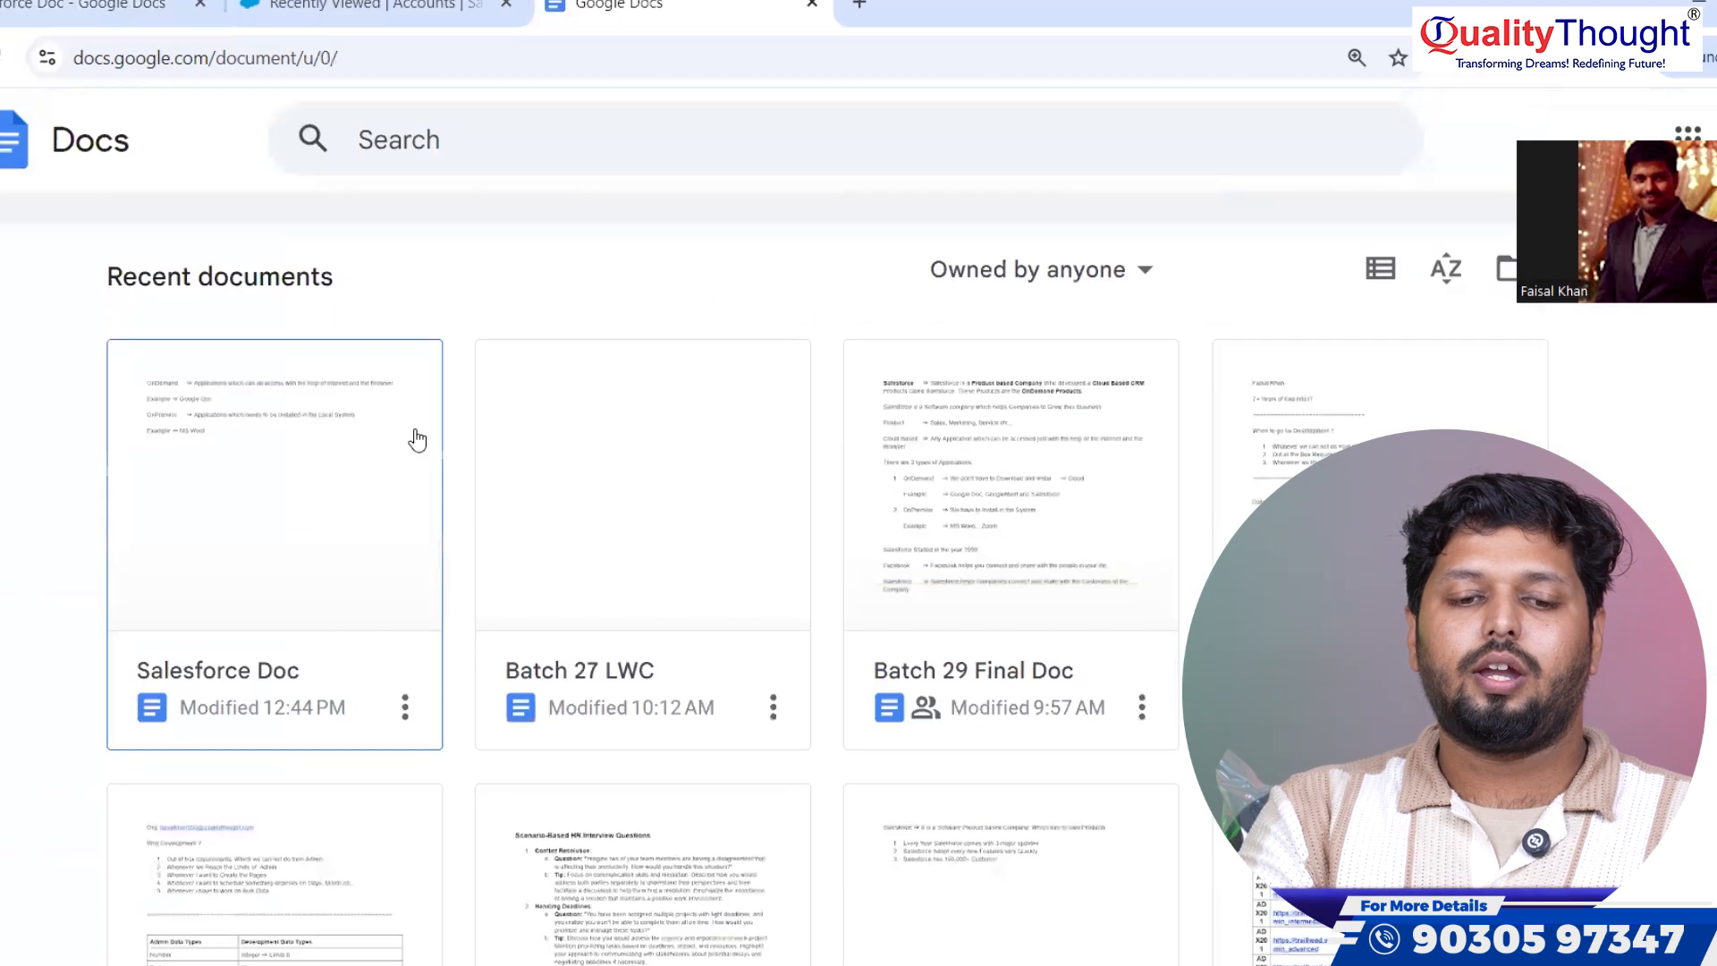
{"action": "left_click", "coordinate": [366, 6]}
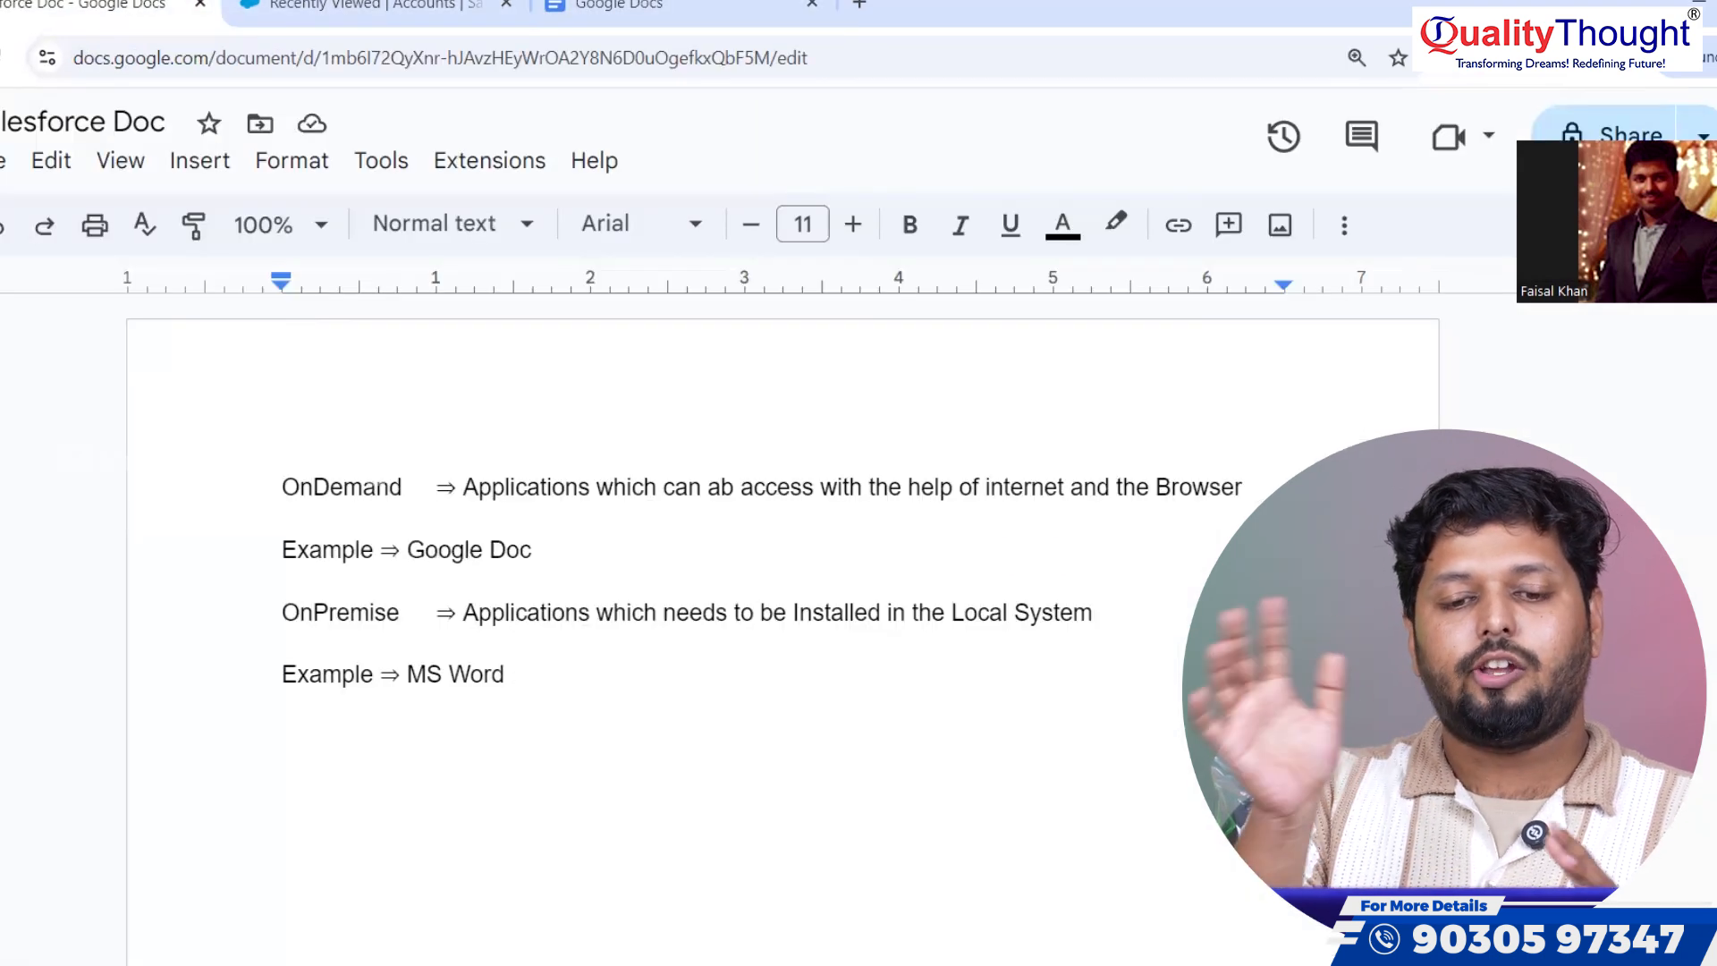
- Append '⇒ Dataloader.IO' after Google Doc, and start an arrow entry after MS Word
{"action": "scroll", "scroll_direction": "down", "scroll_amount": 3}
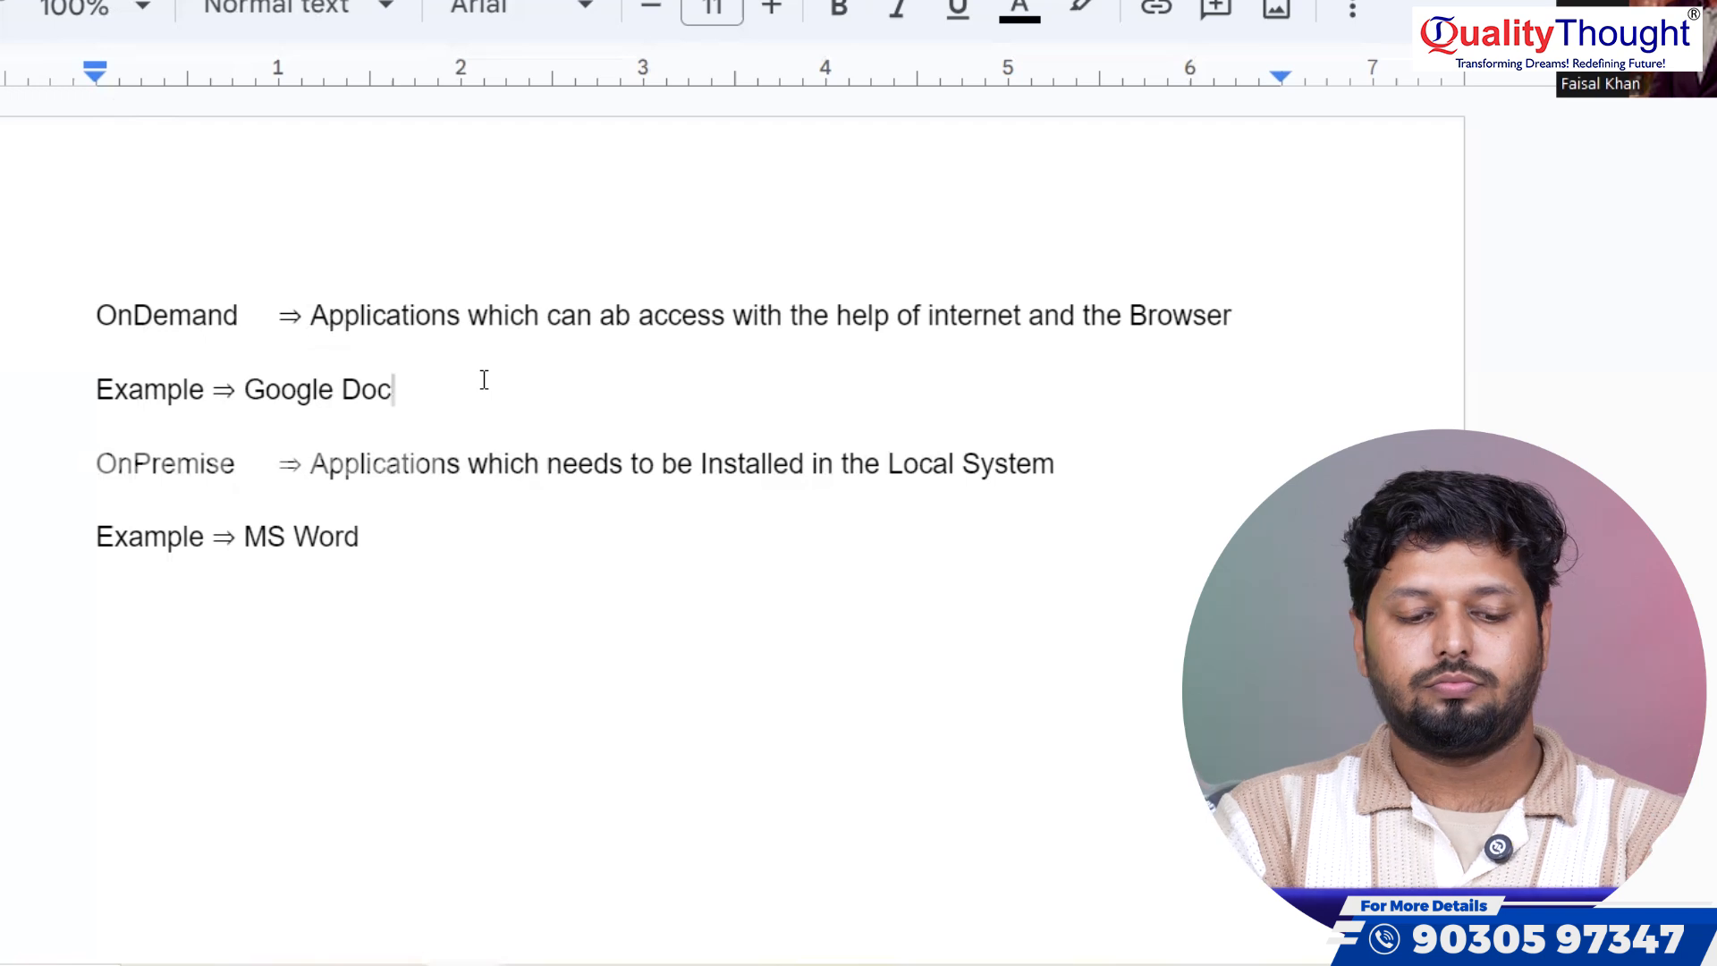
{"action": "type", "text": "⇒"}
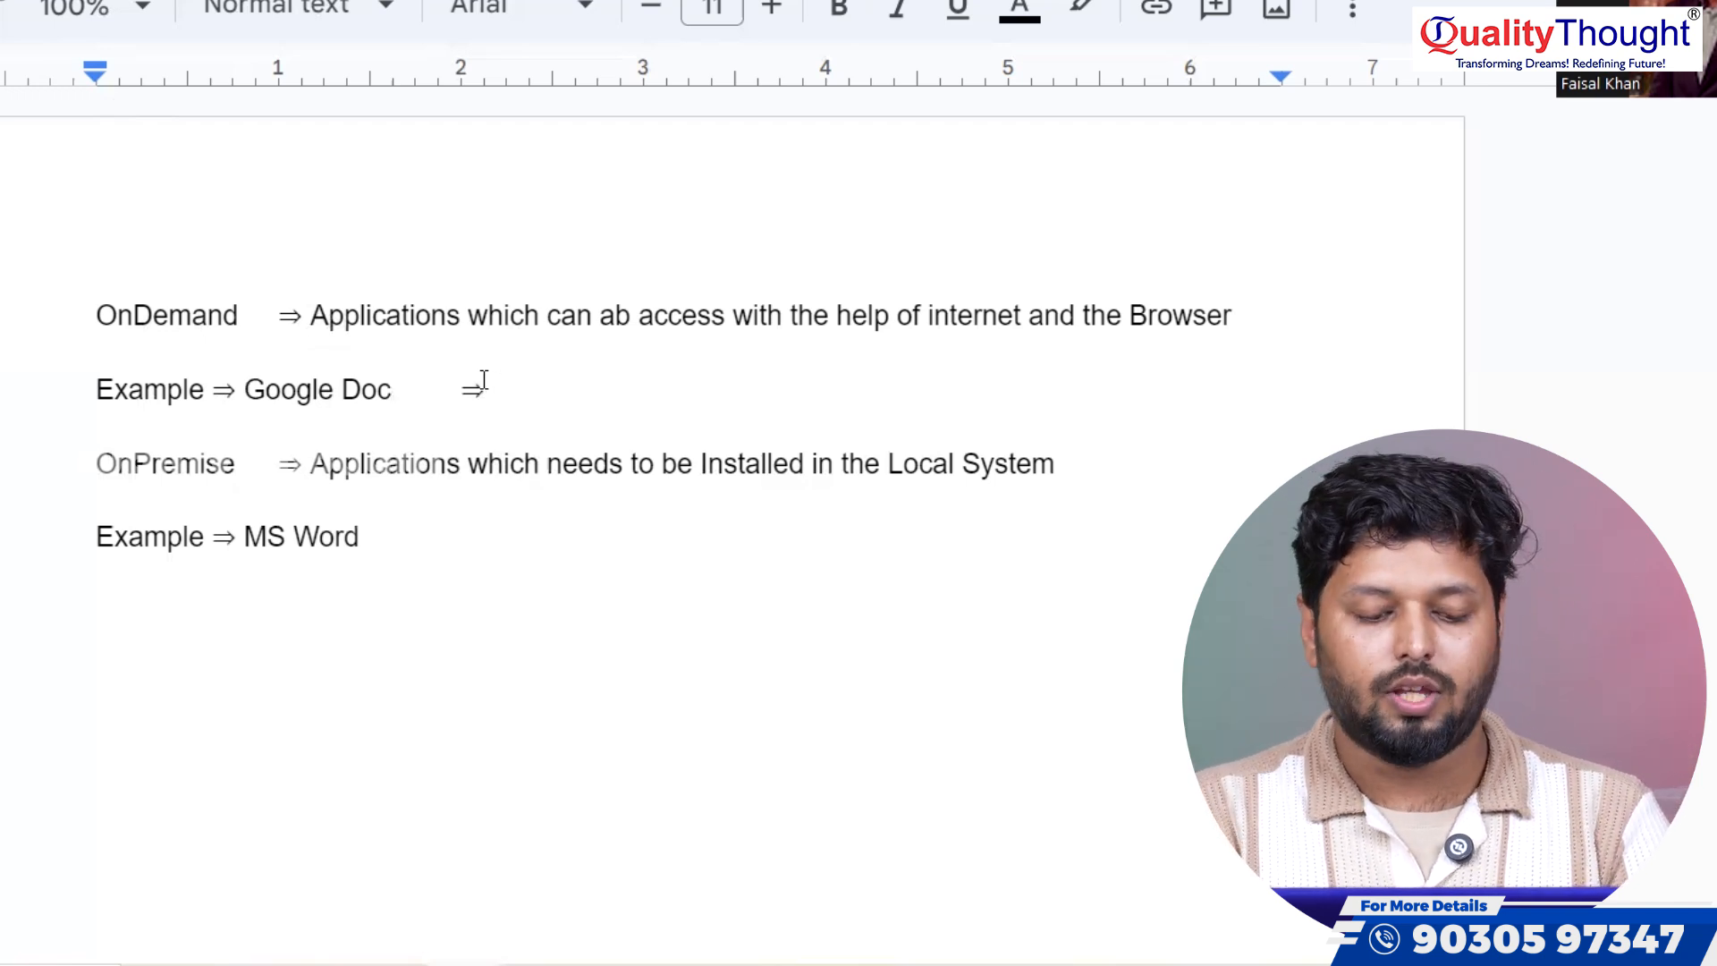
{"action": "type", "text": "Data"}
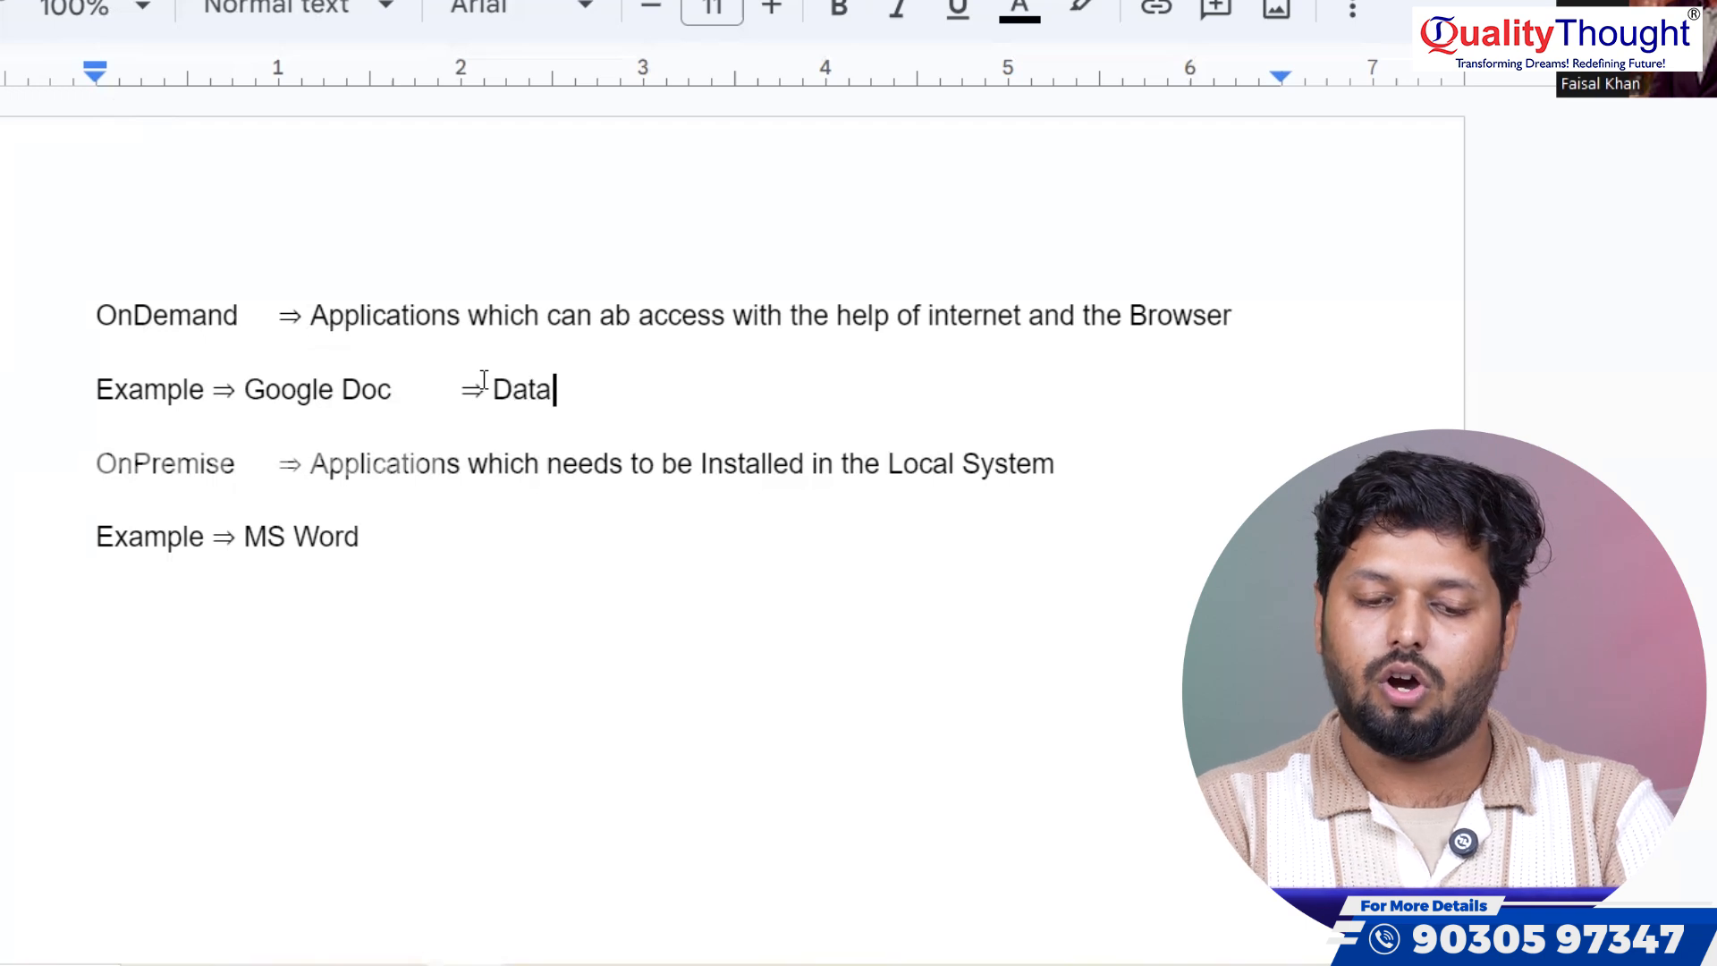
{"action": "type", "text": "loader"}
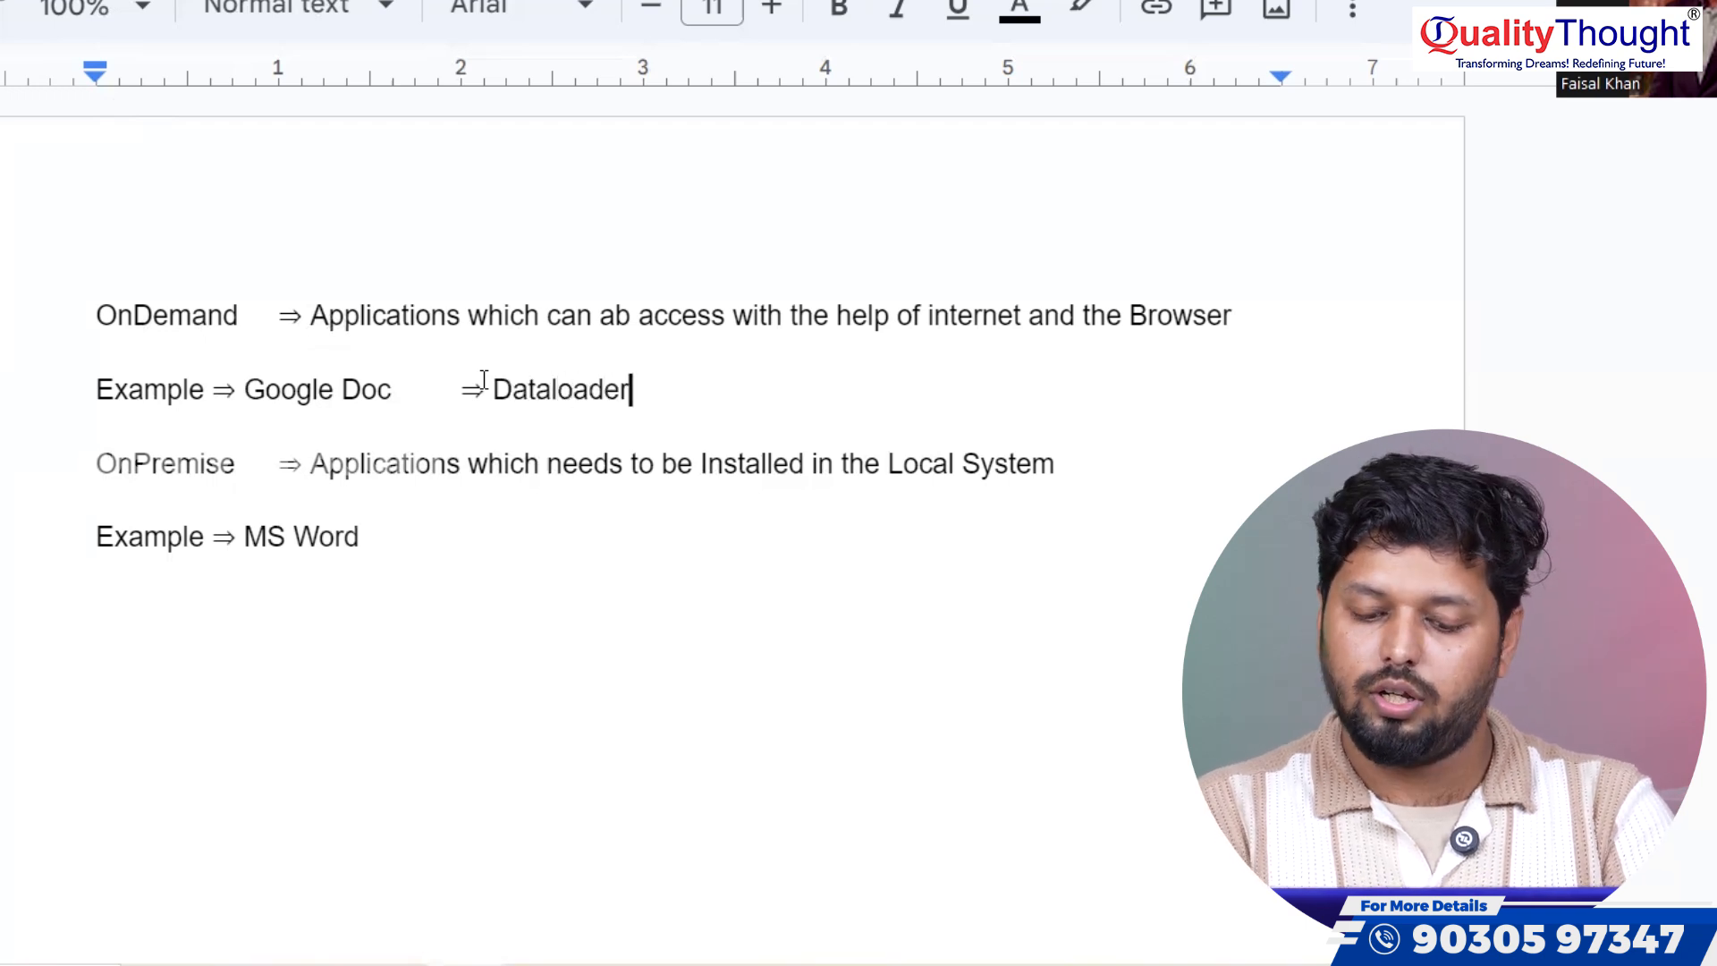
{"action": "type", "text": ".IO"}
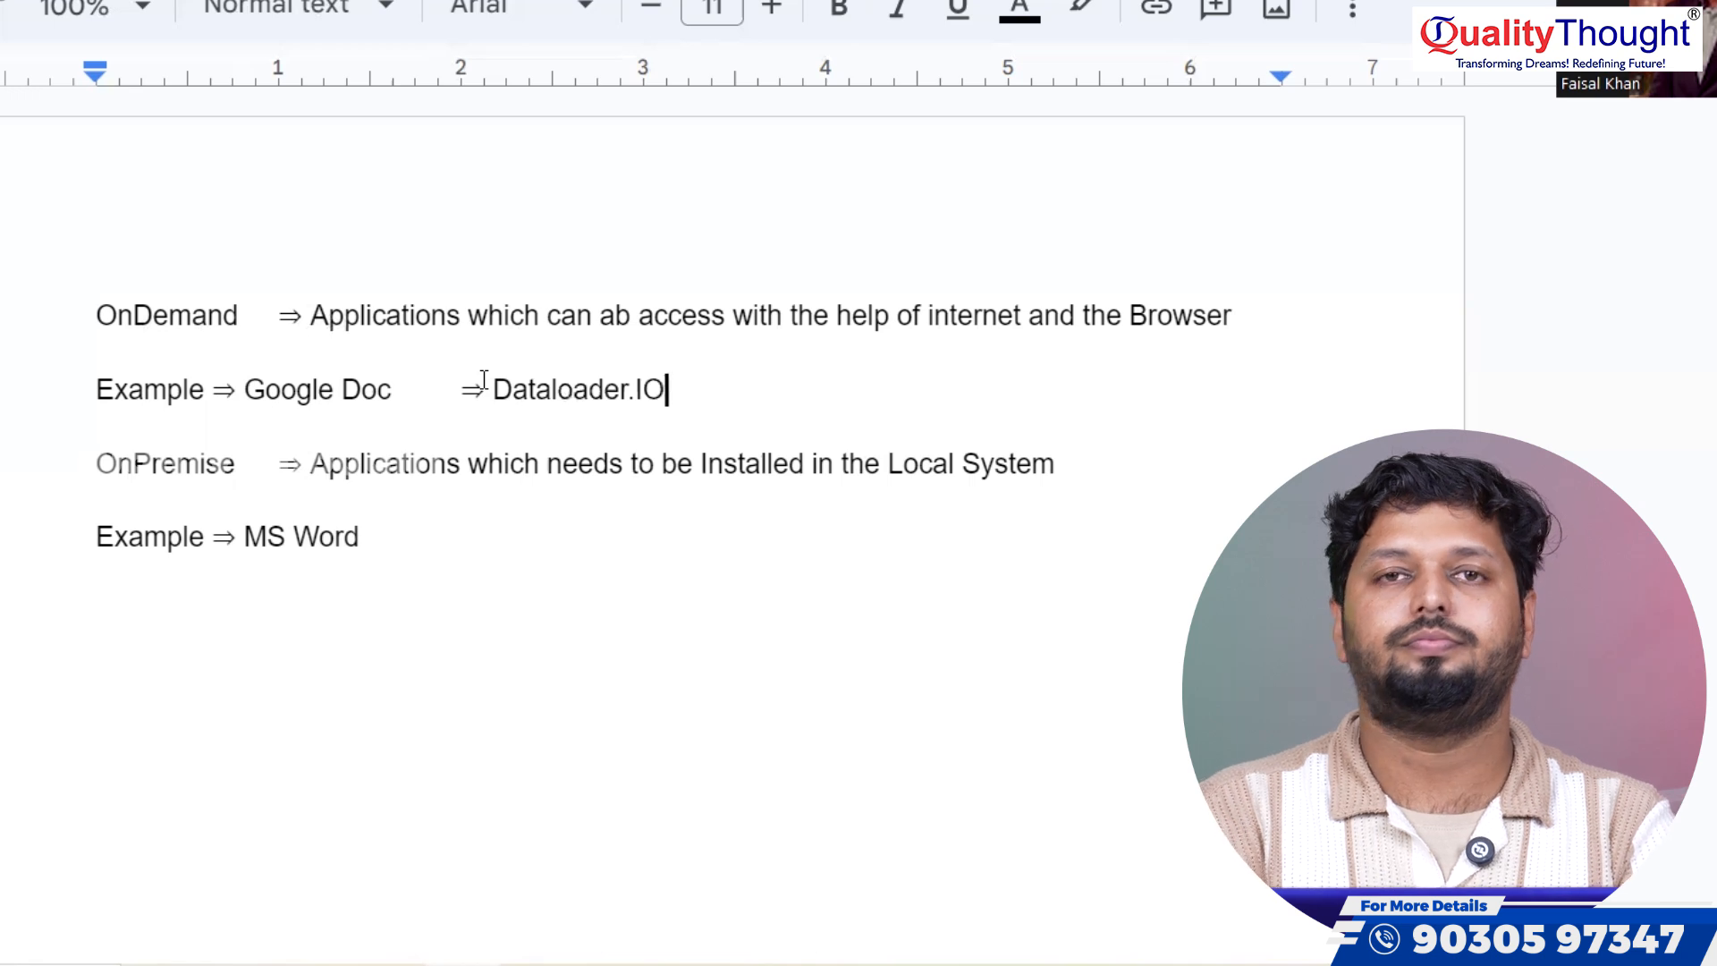
{"action": "type", "text": "⇒"}
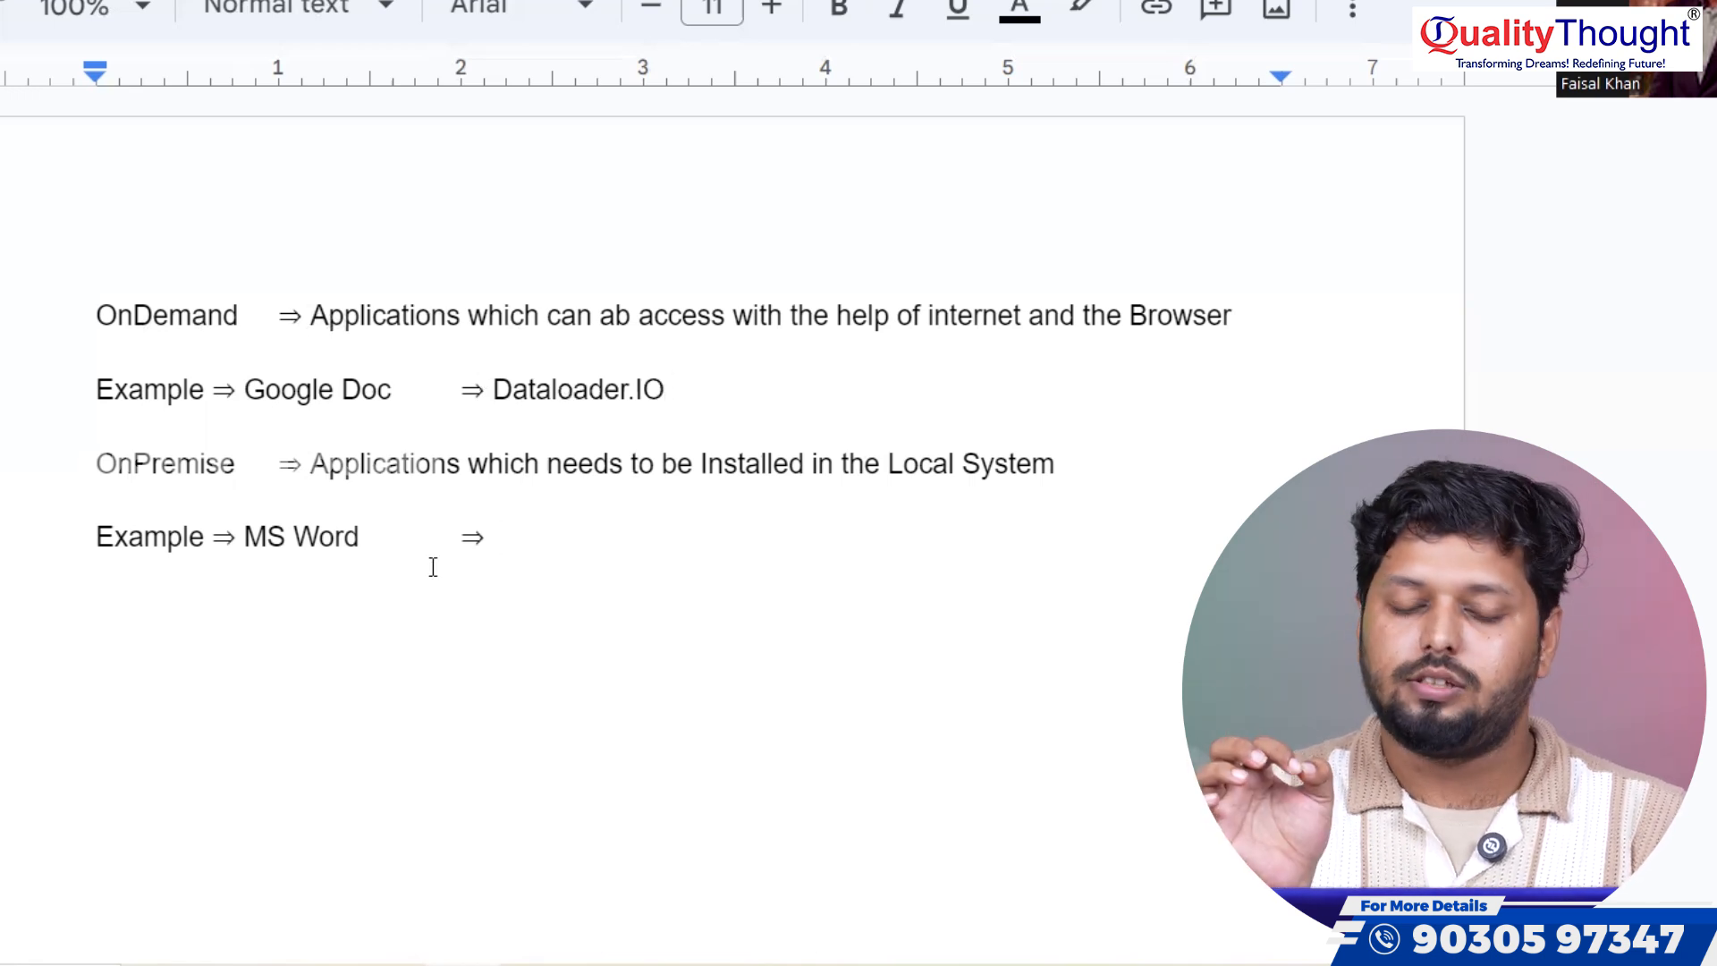
{"action": "type", "text": "Dataloader"}
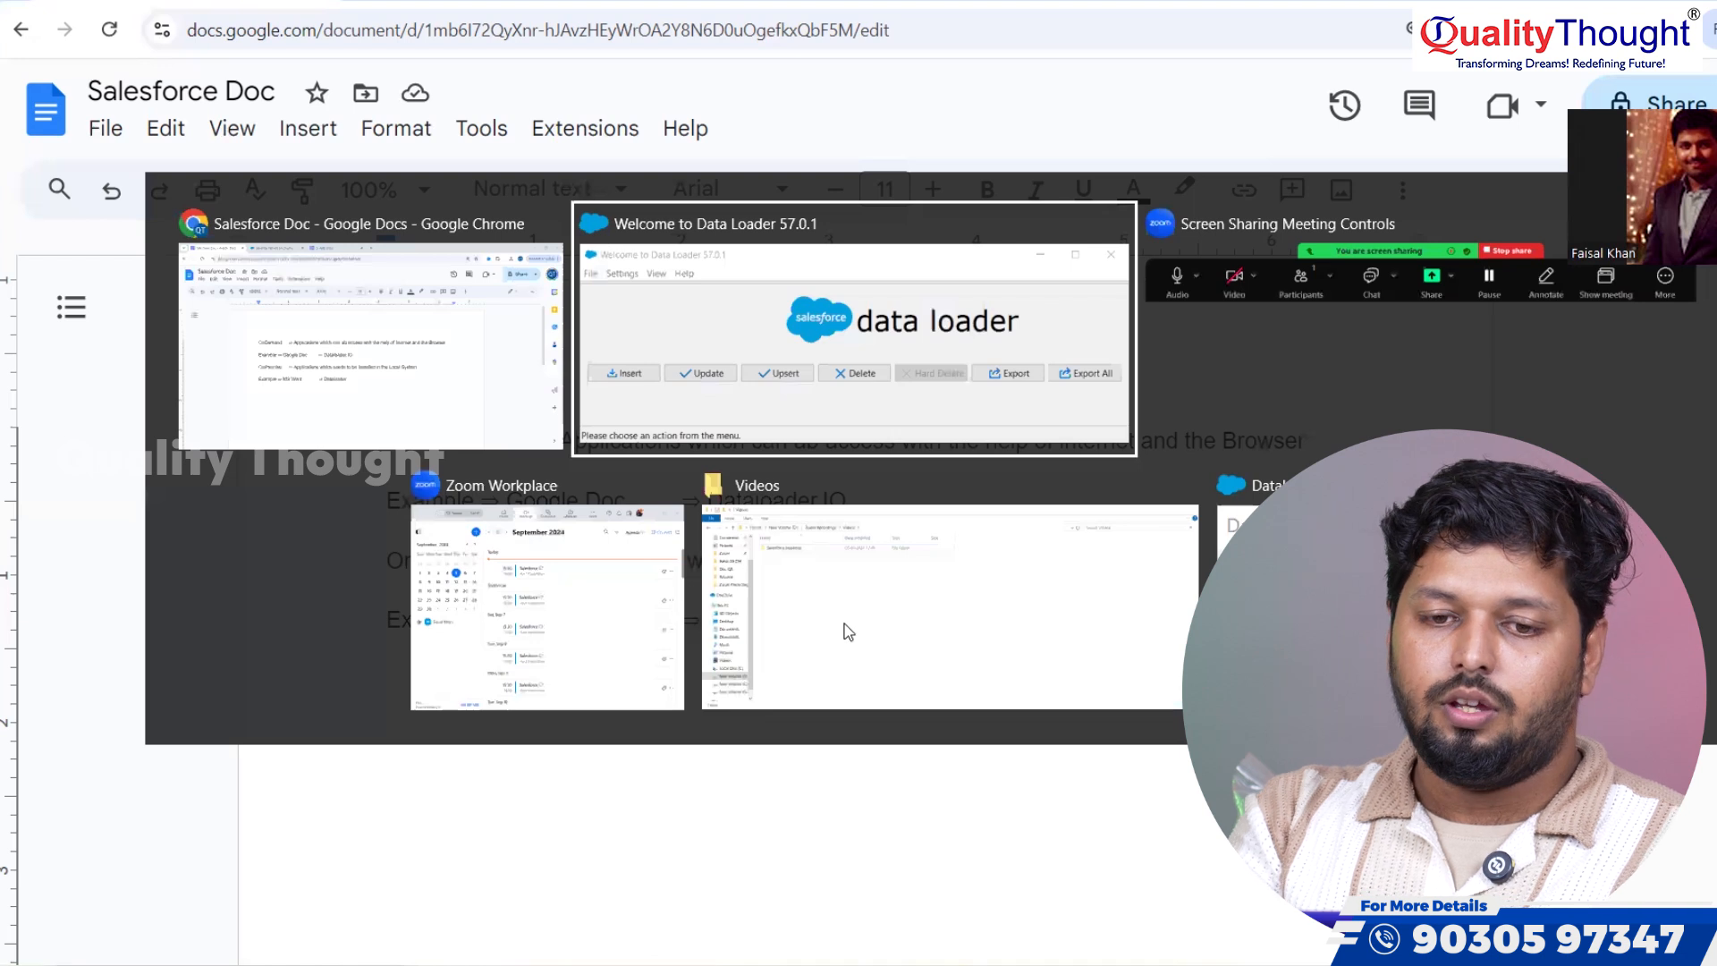
{"action": "left_click", "coordinate": [854, 329]}
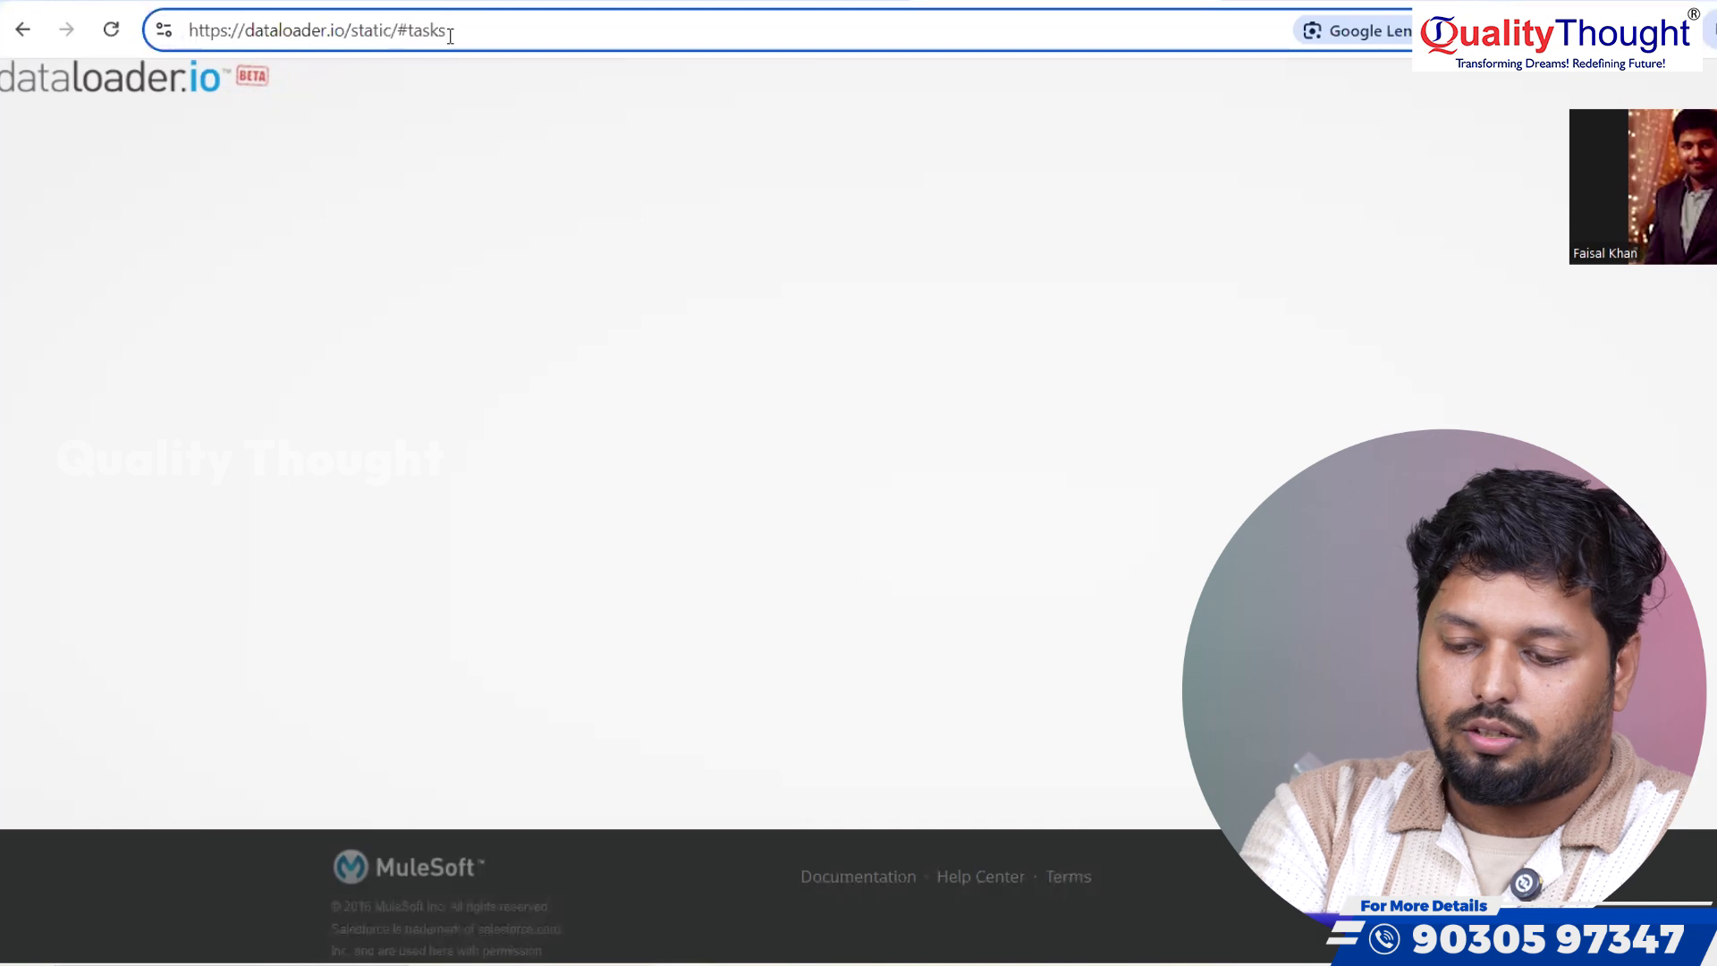
{"action": "left_click", "coordinate": [318, 29]}
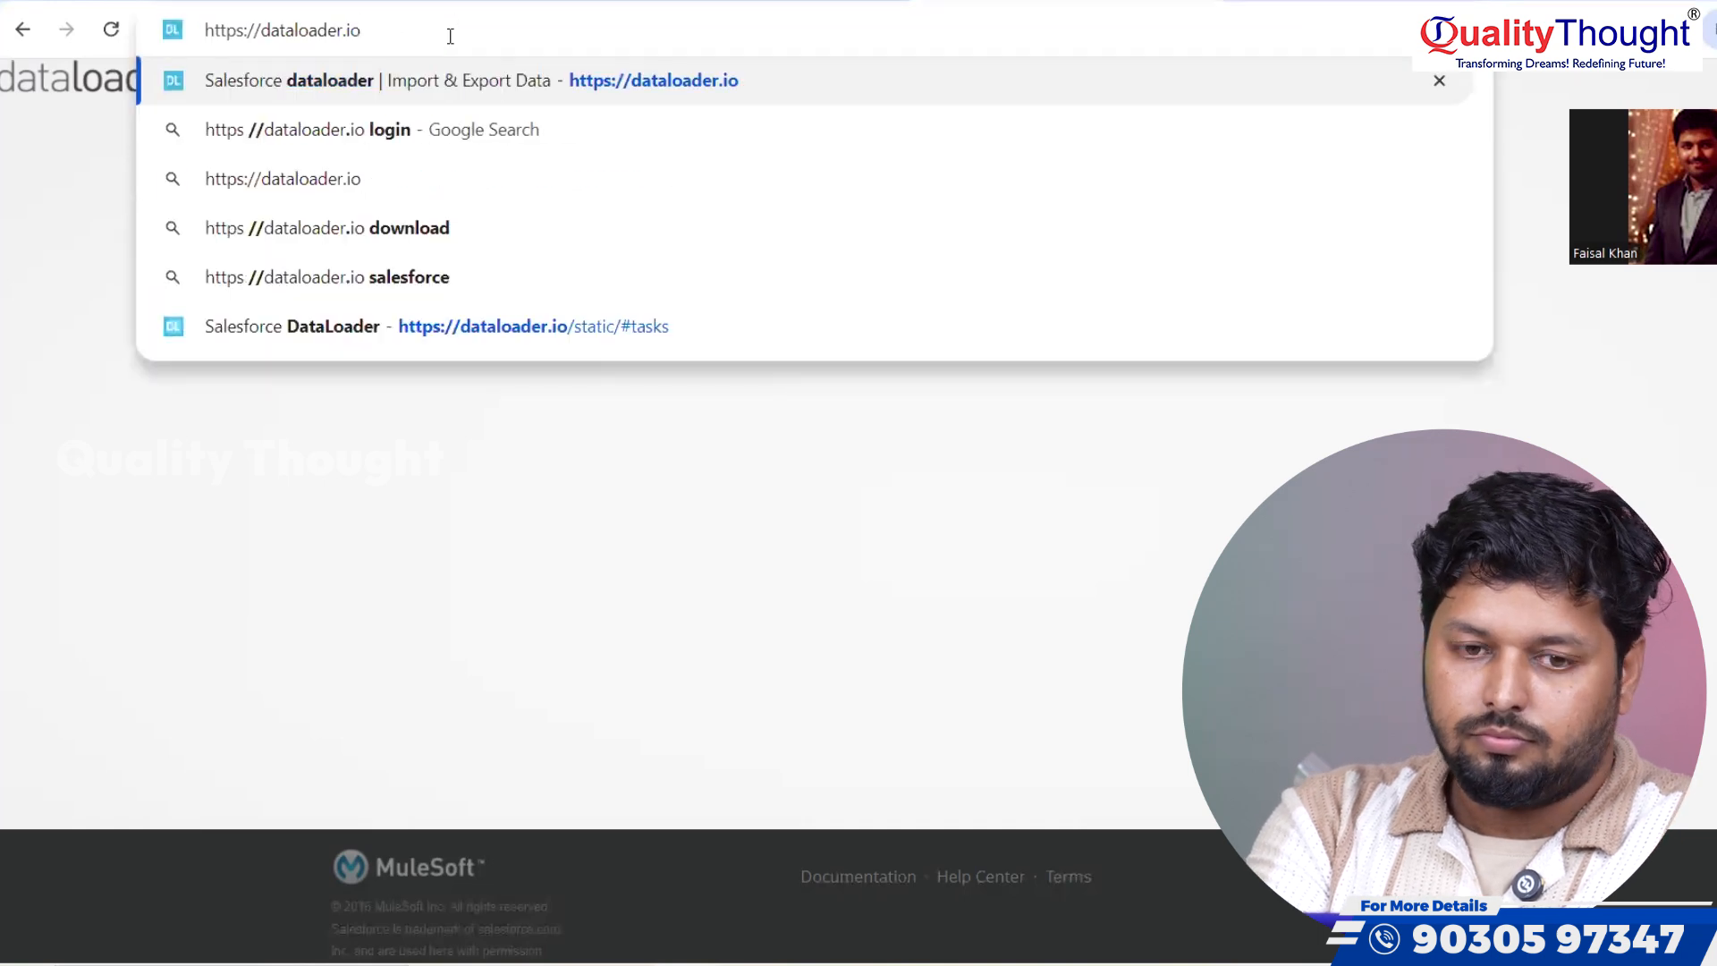